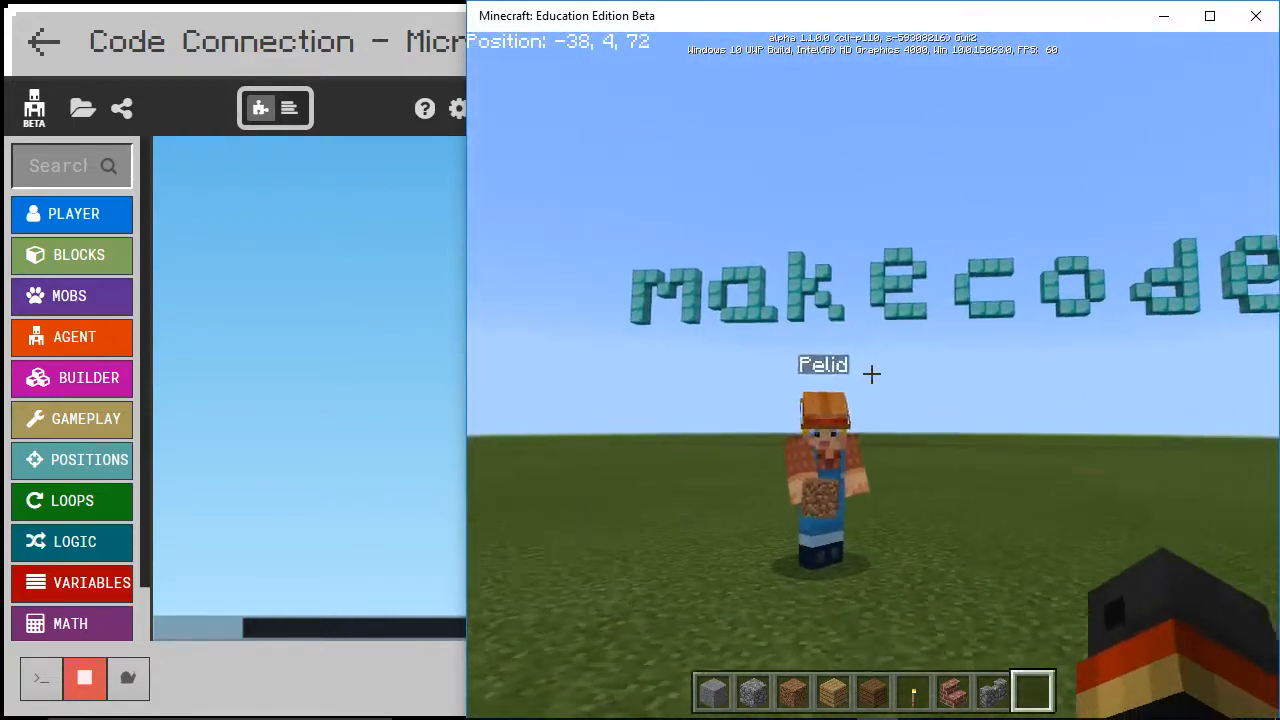
- Release the game with Escape so the empty Code Connection workspace can come forward
key("Escape")
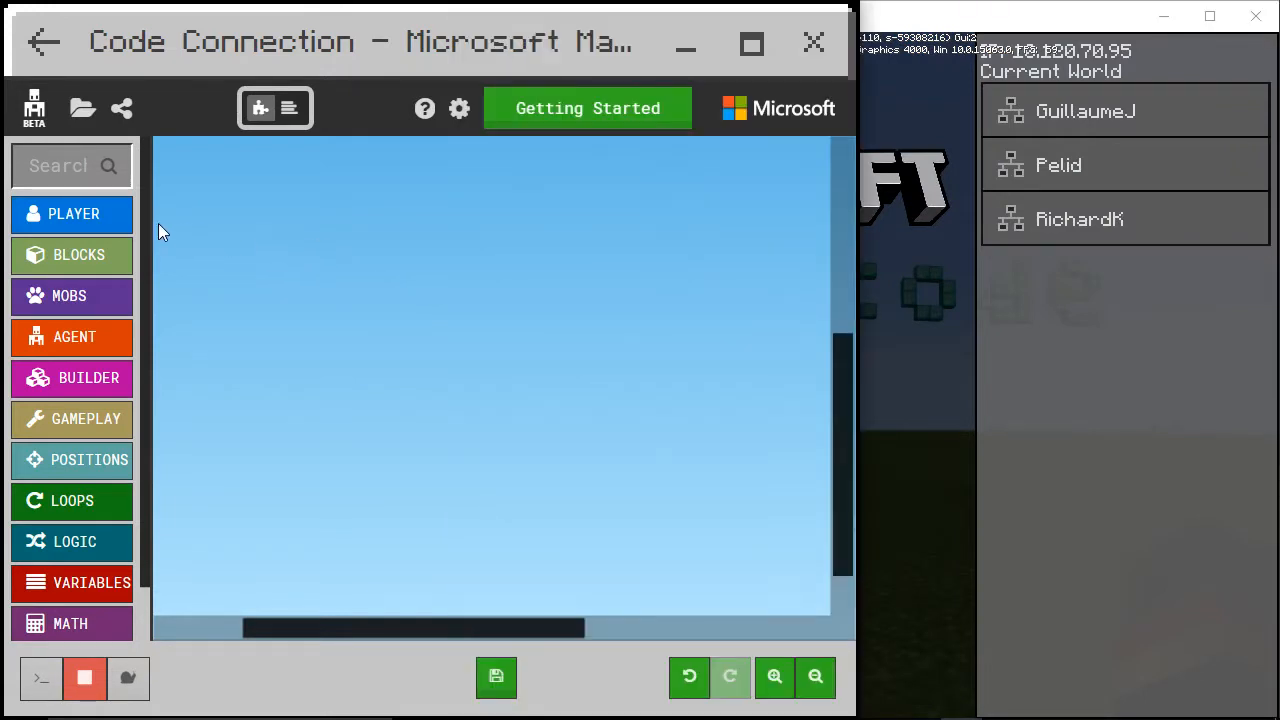
mouse_move(68, 296)
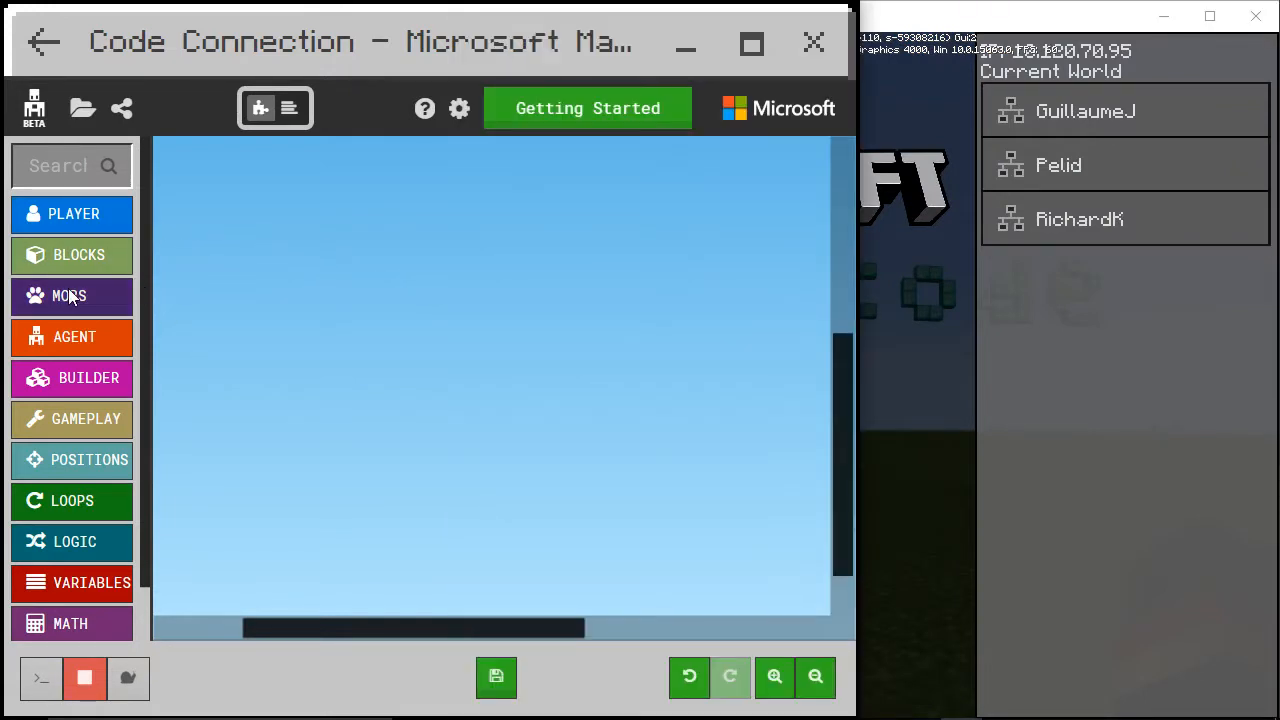
- Browse the Mobs category to find the 'spawn animal at ~0 ~0 ~0' block
left_click(68, 296)
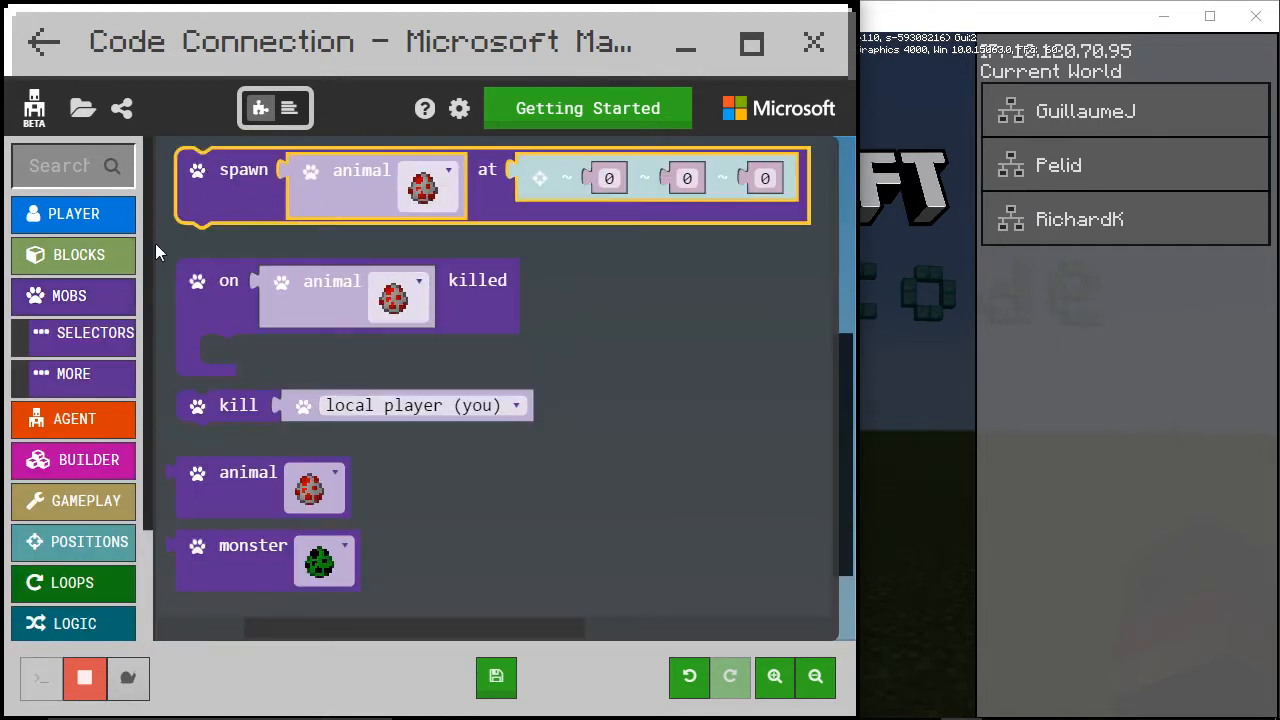
scroll("down", 3)
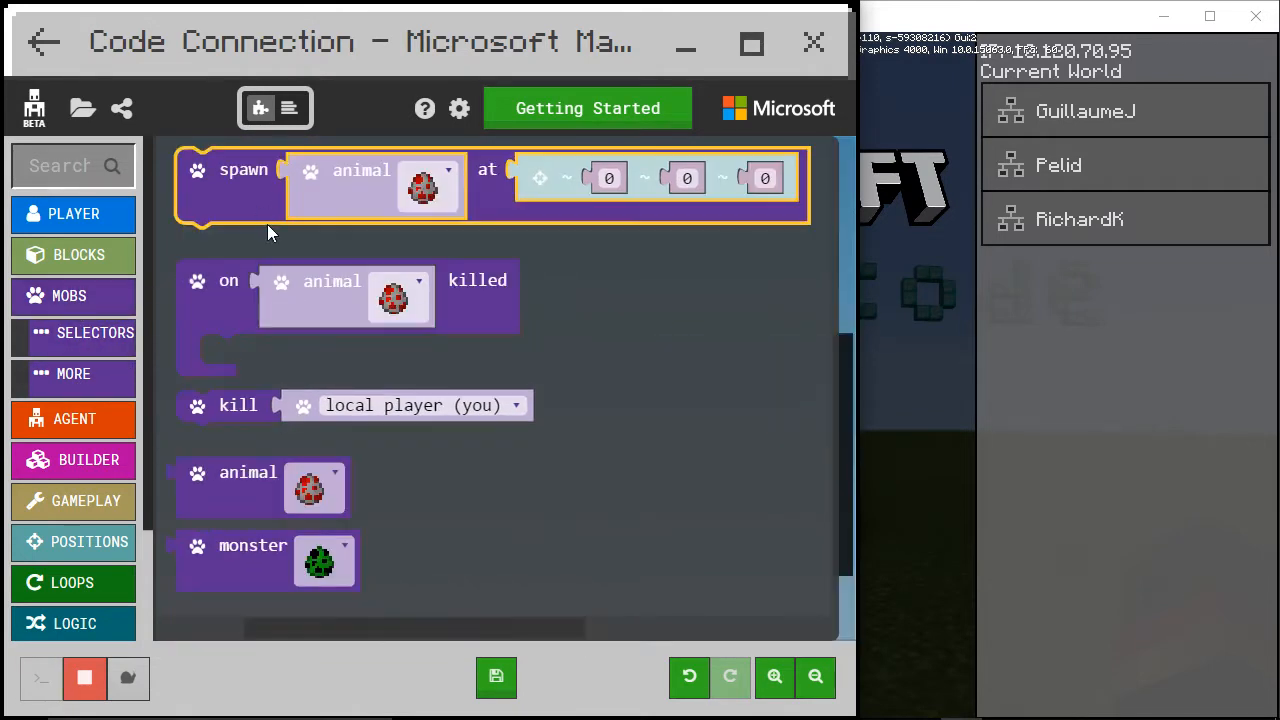
mouse_move(240, 184)
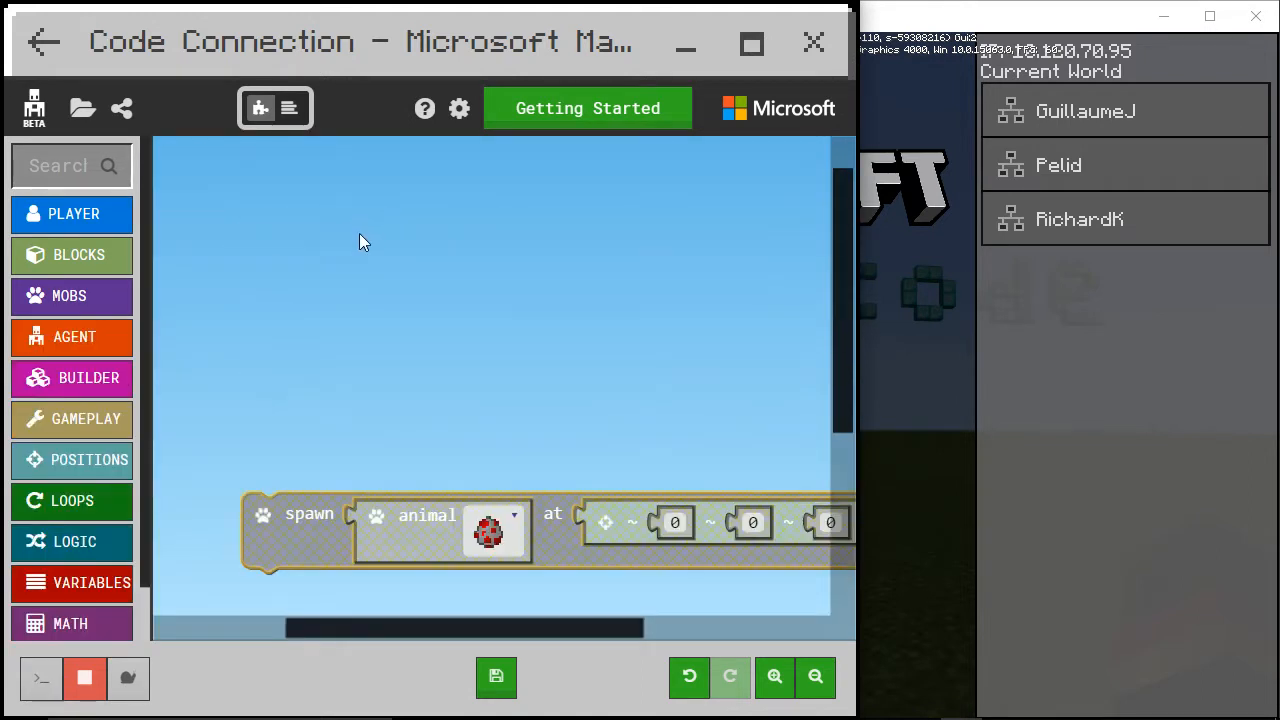
- Wrap the spawn block in an 'on chat command' event named 'chickens' and check the animal choices
left_click(72, 212)
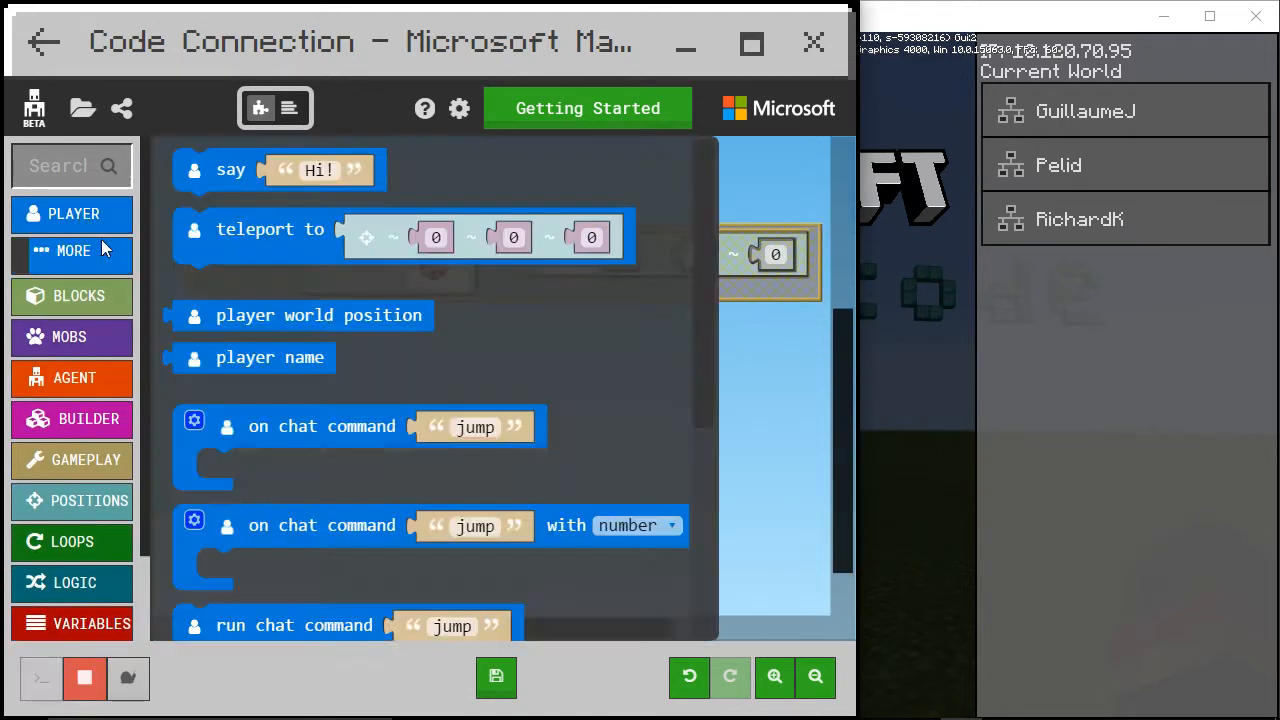
scroll("down", 3)
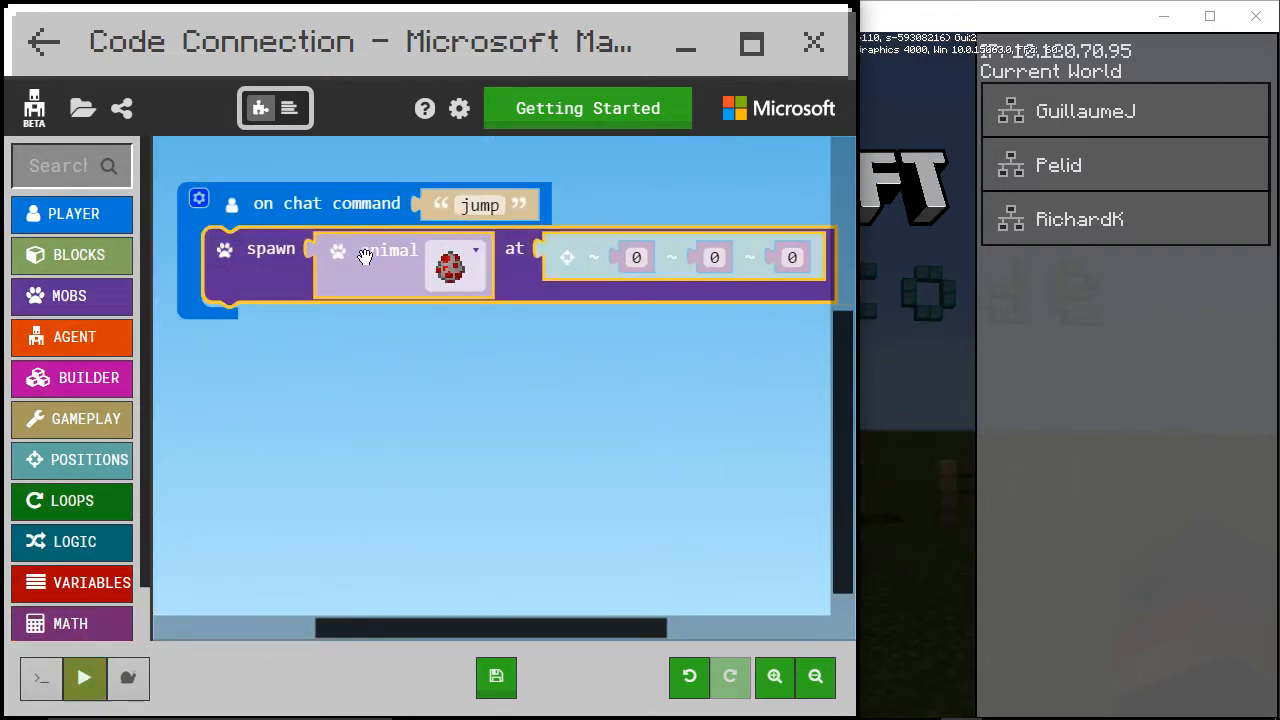
left_click(84, 678)
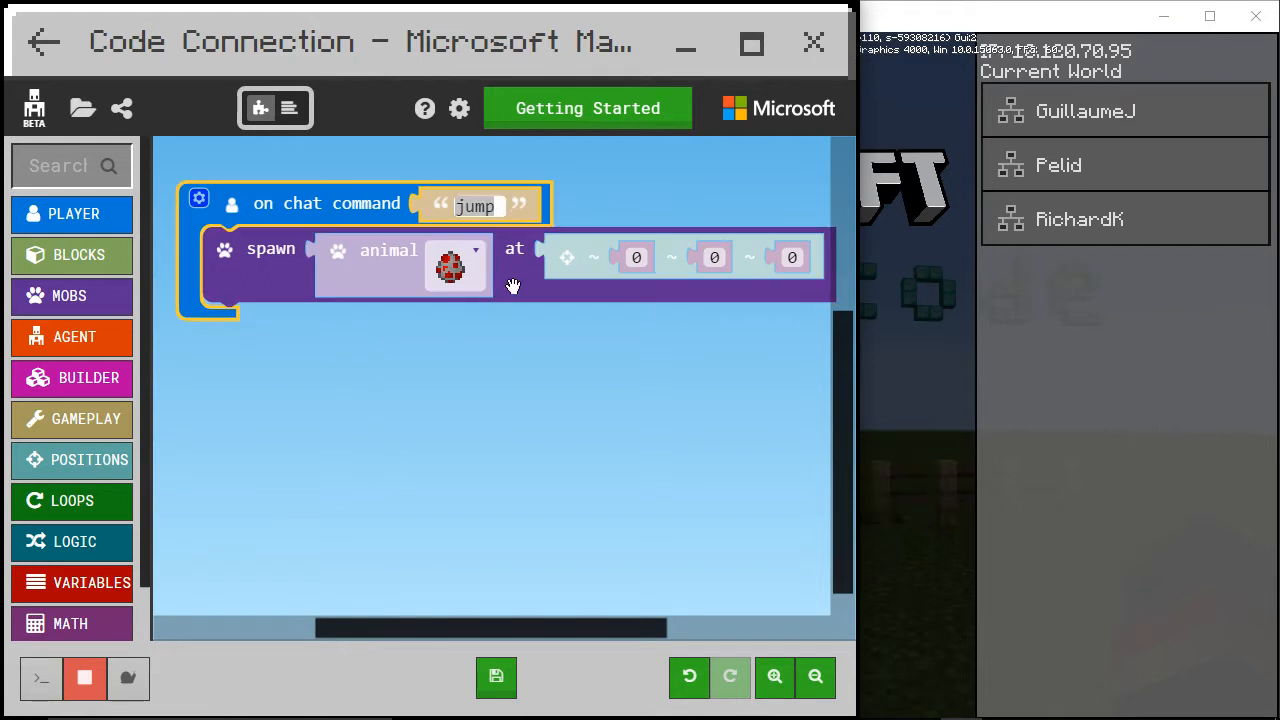
type("chickens")
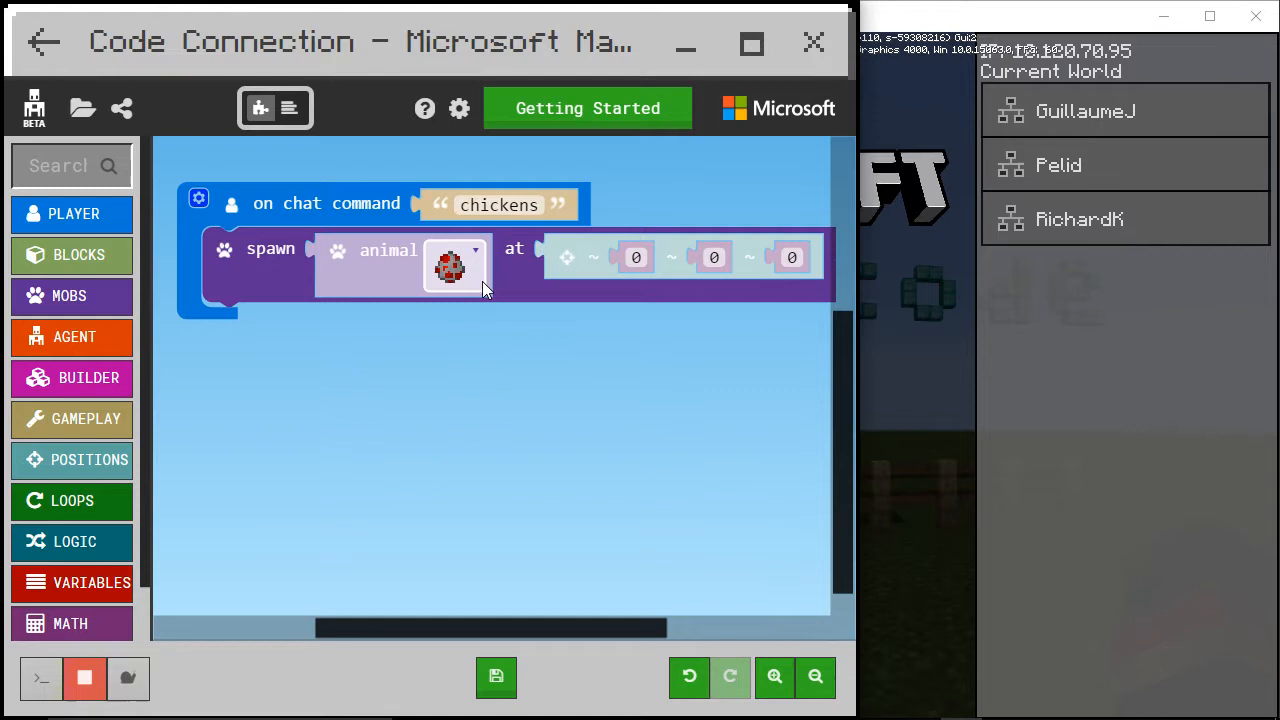
left_click(456, 264)
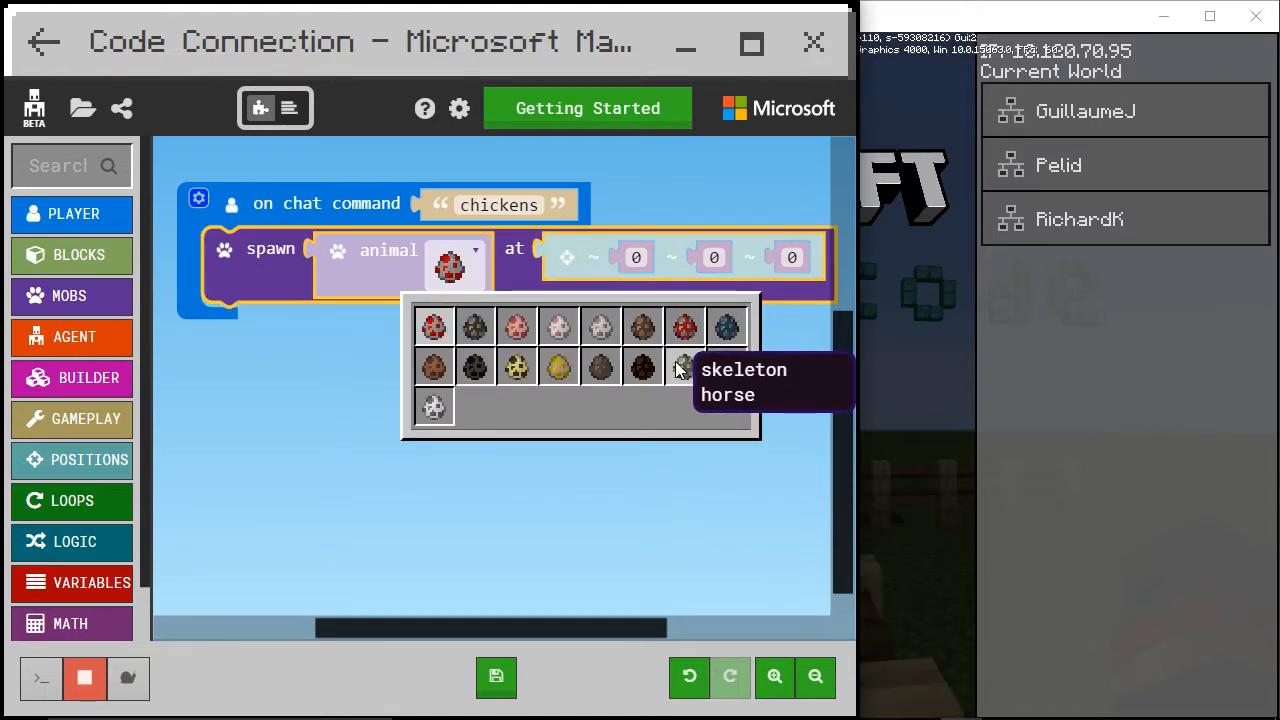
mouse_move(516, 368)
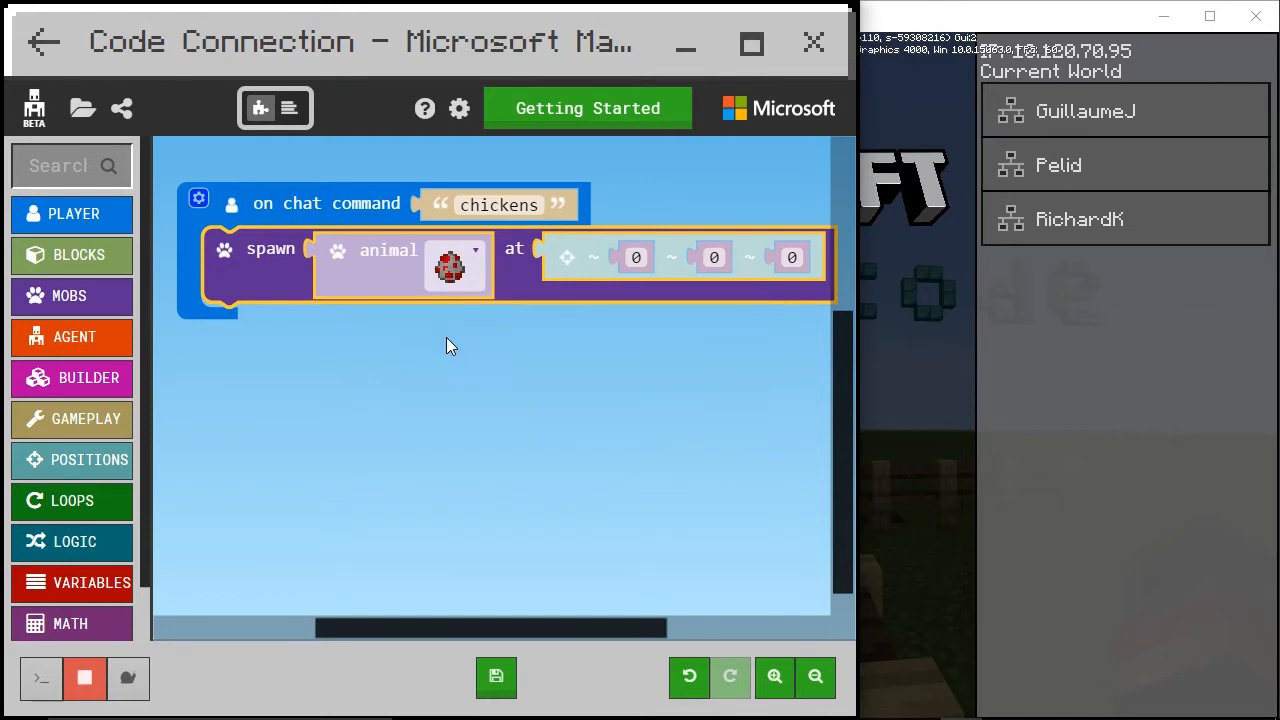
mouse_move(478, 338)
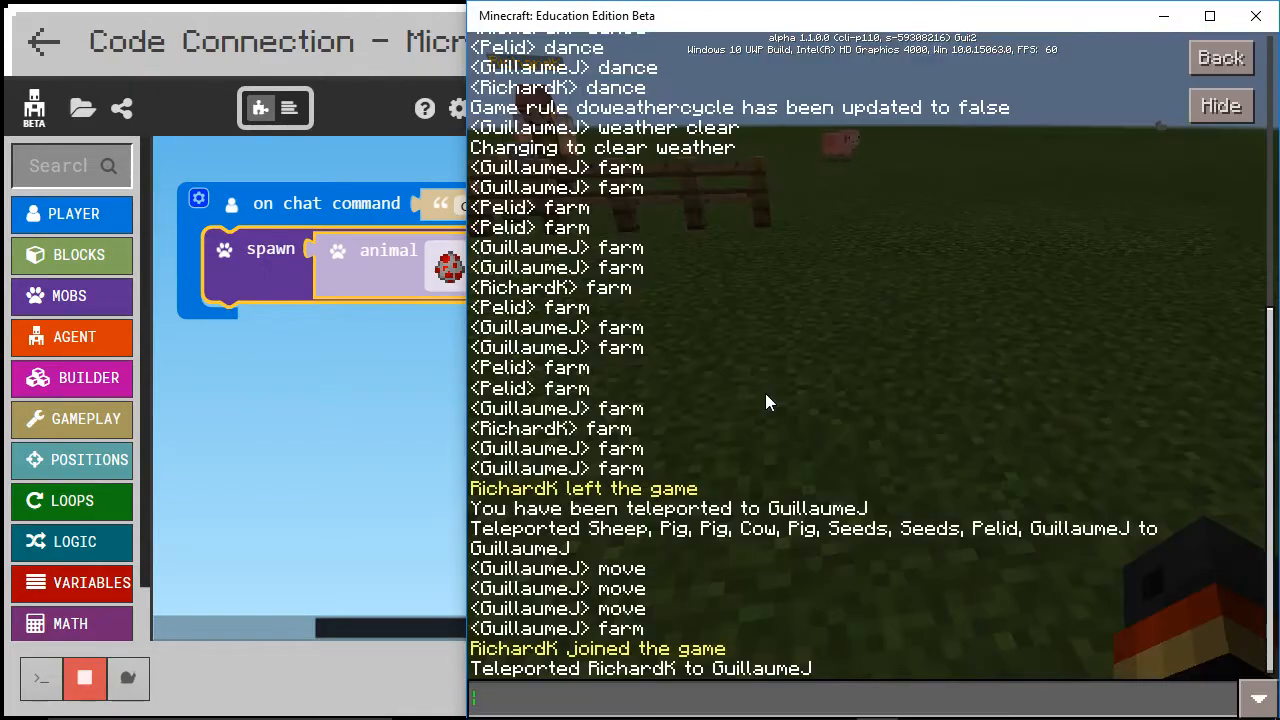
- Run the chicken chat command in the world, resume playing, then leave the game for the code
type("chicke")
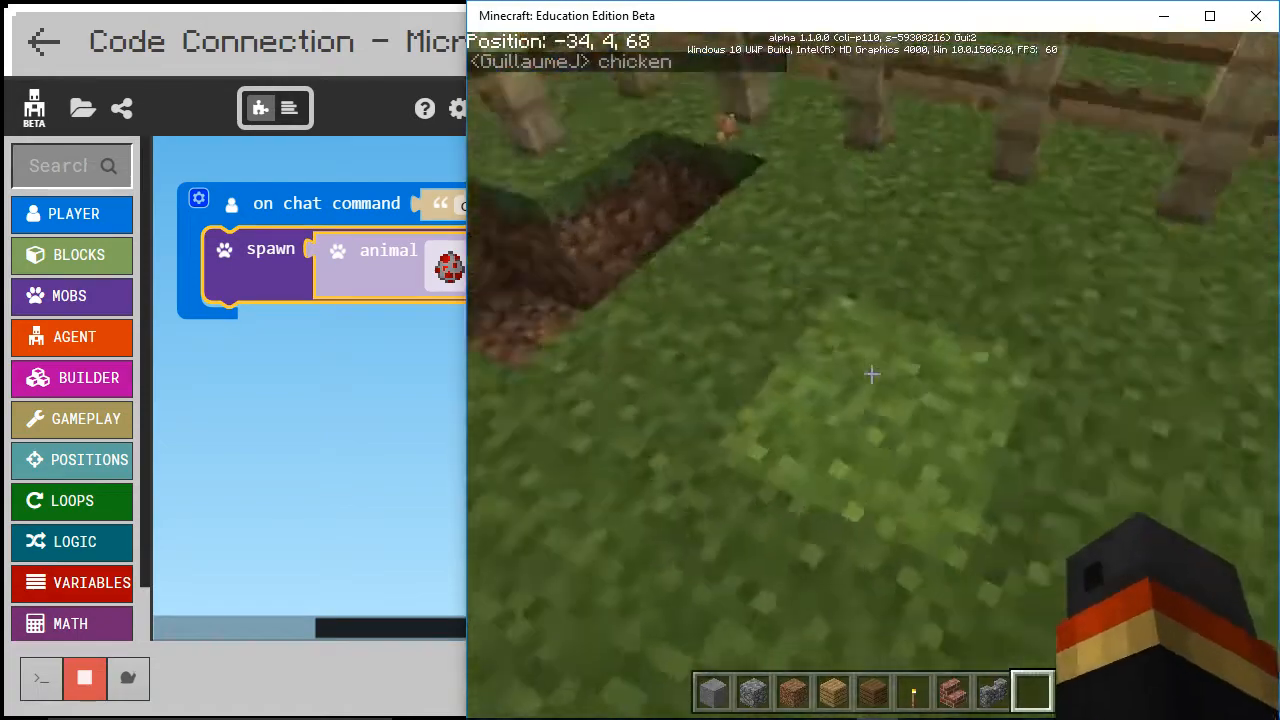
mouse_move(870, 376)
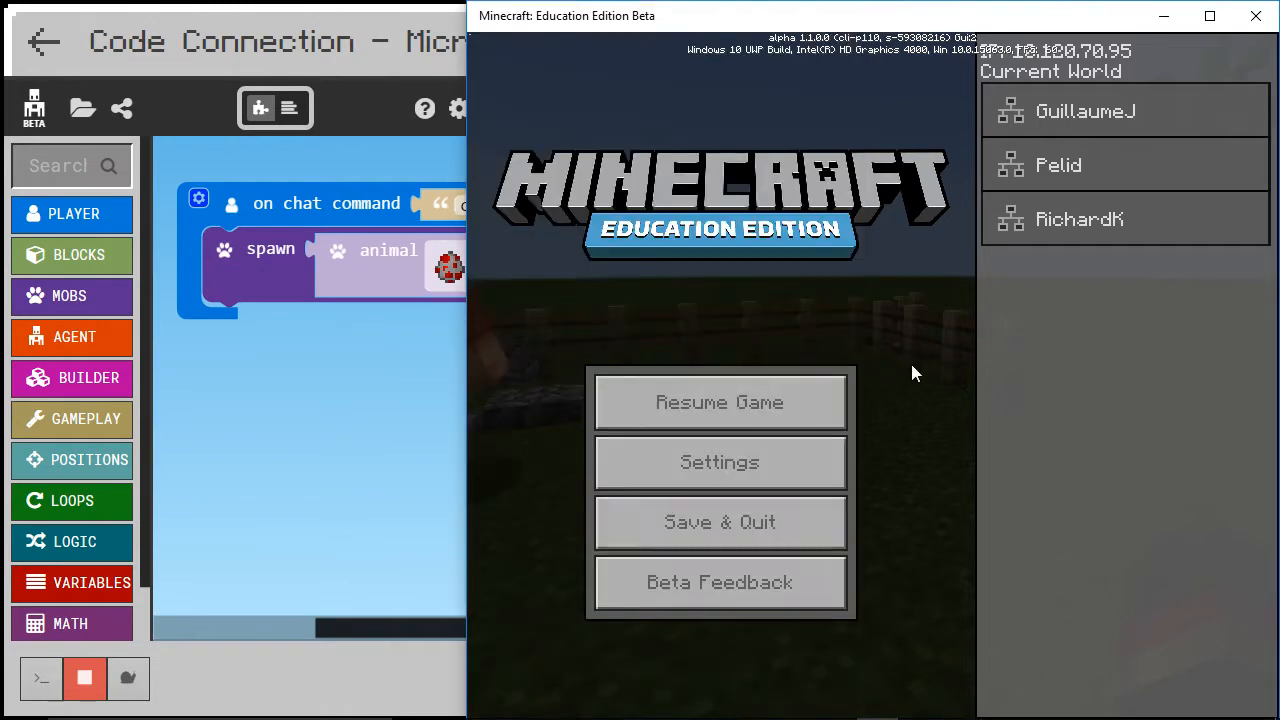
left_click(720, 402)
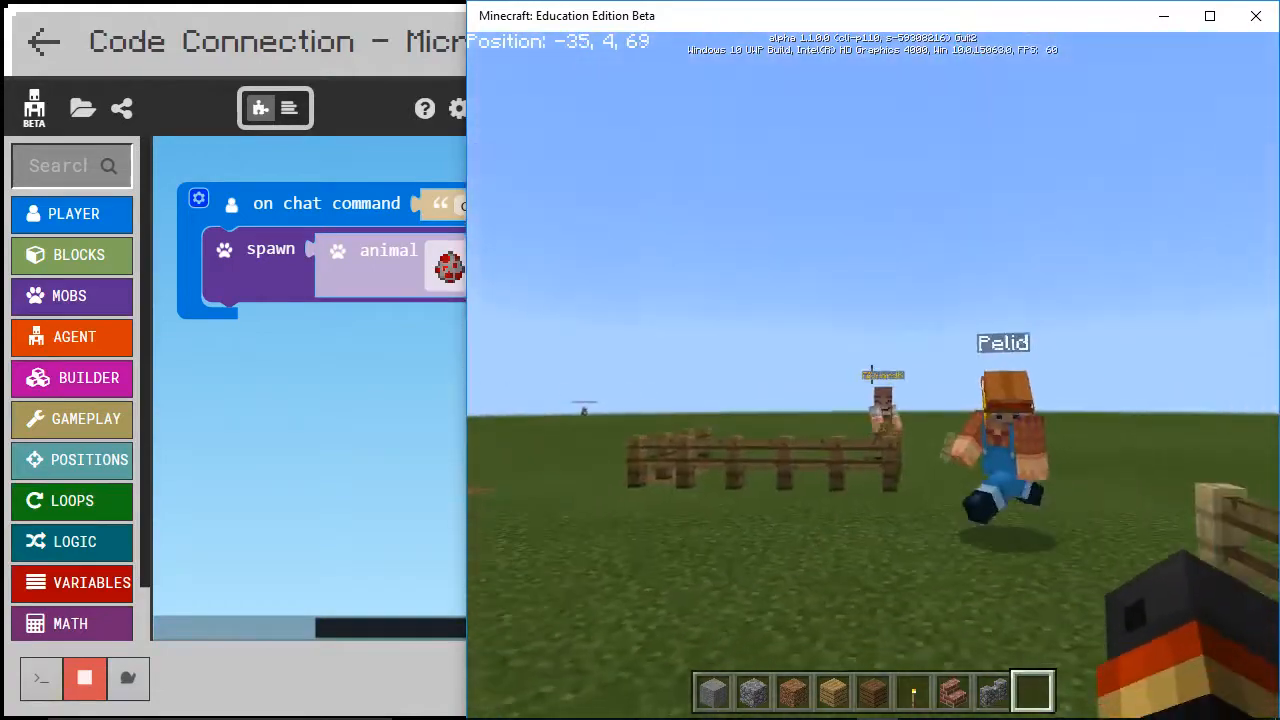
key("Escape")
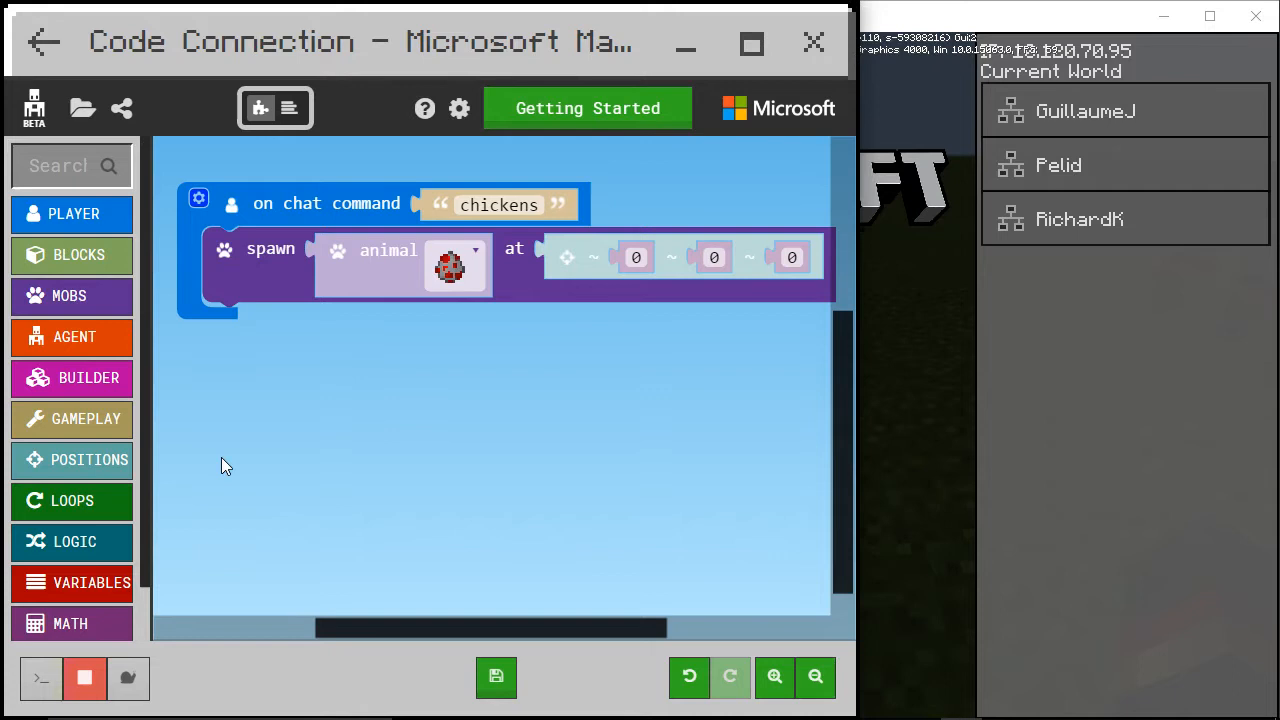
- Add a repeat loop from Loops to the chickens command and set its count to 10
left_click(72, 500)
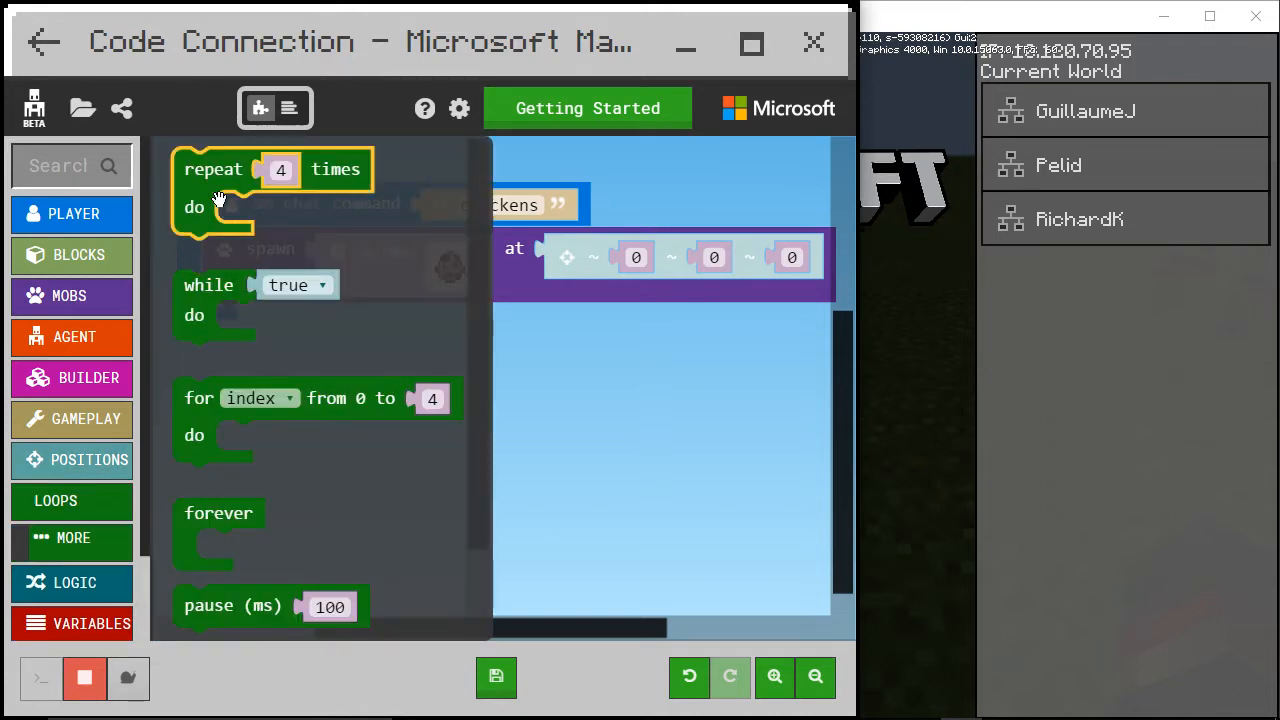
mouse_move(92, 524)
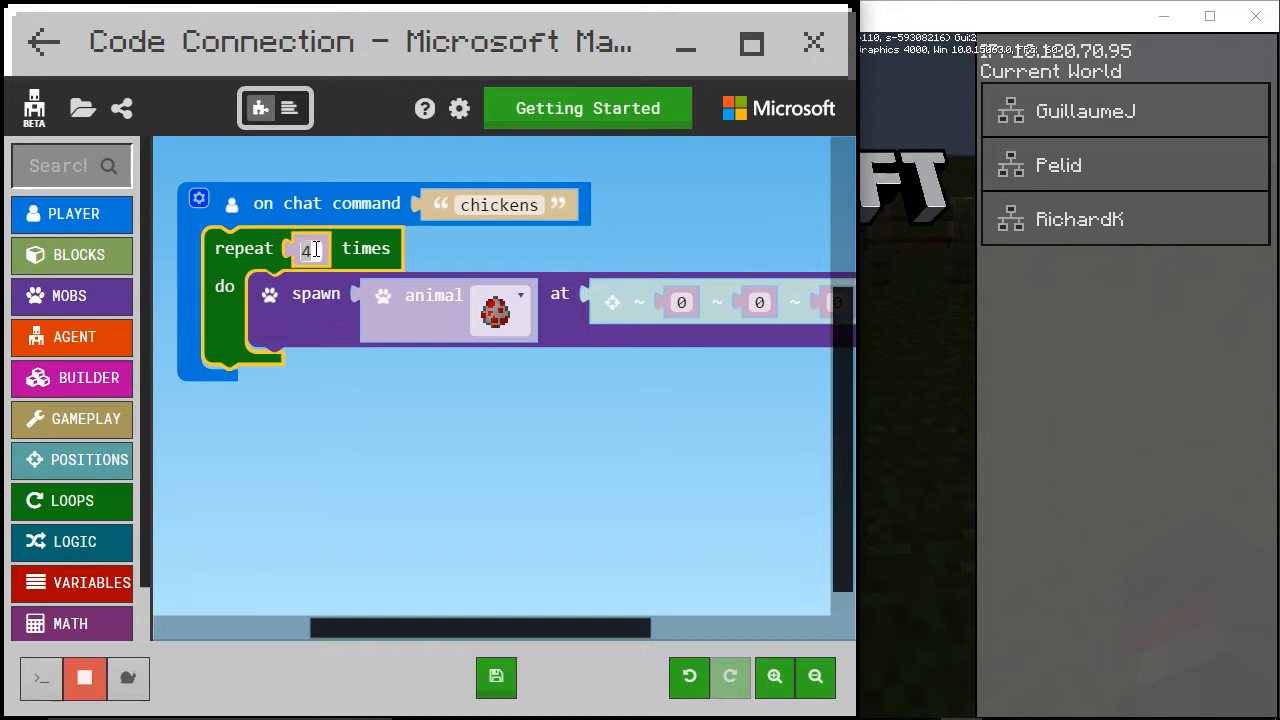
type("10")
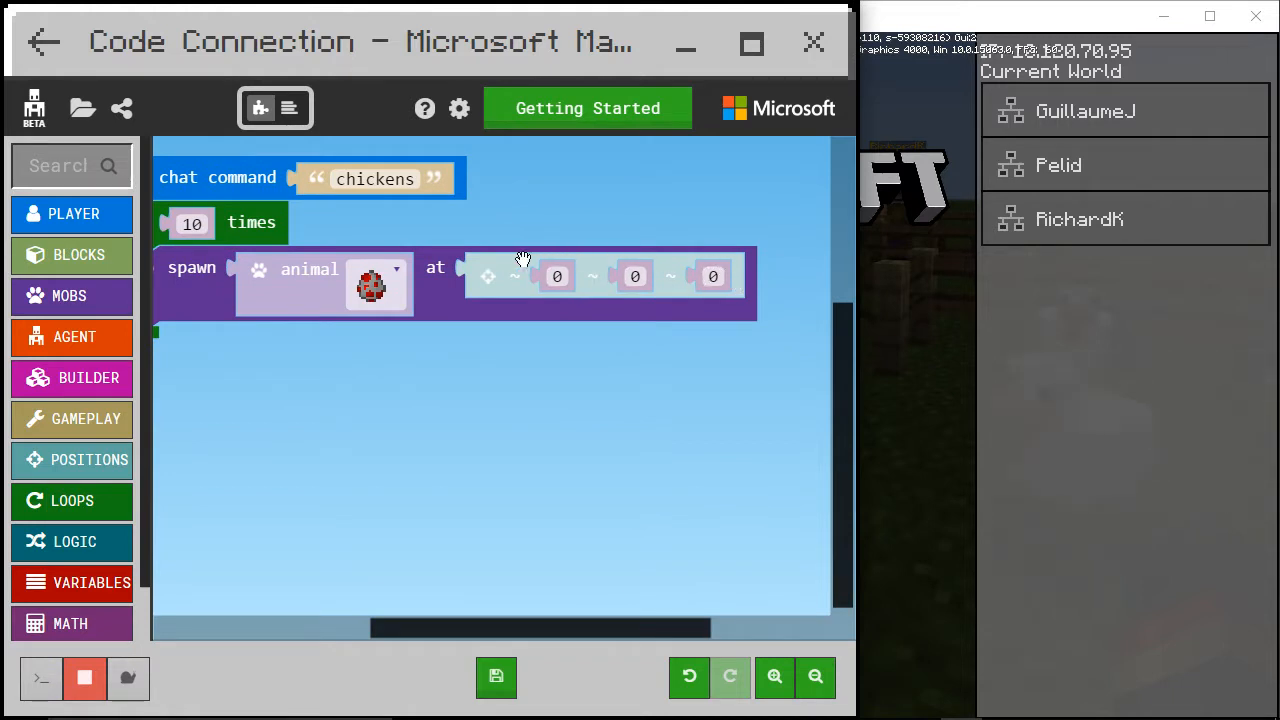
mouse_move(704, 258)
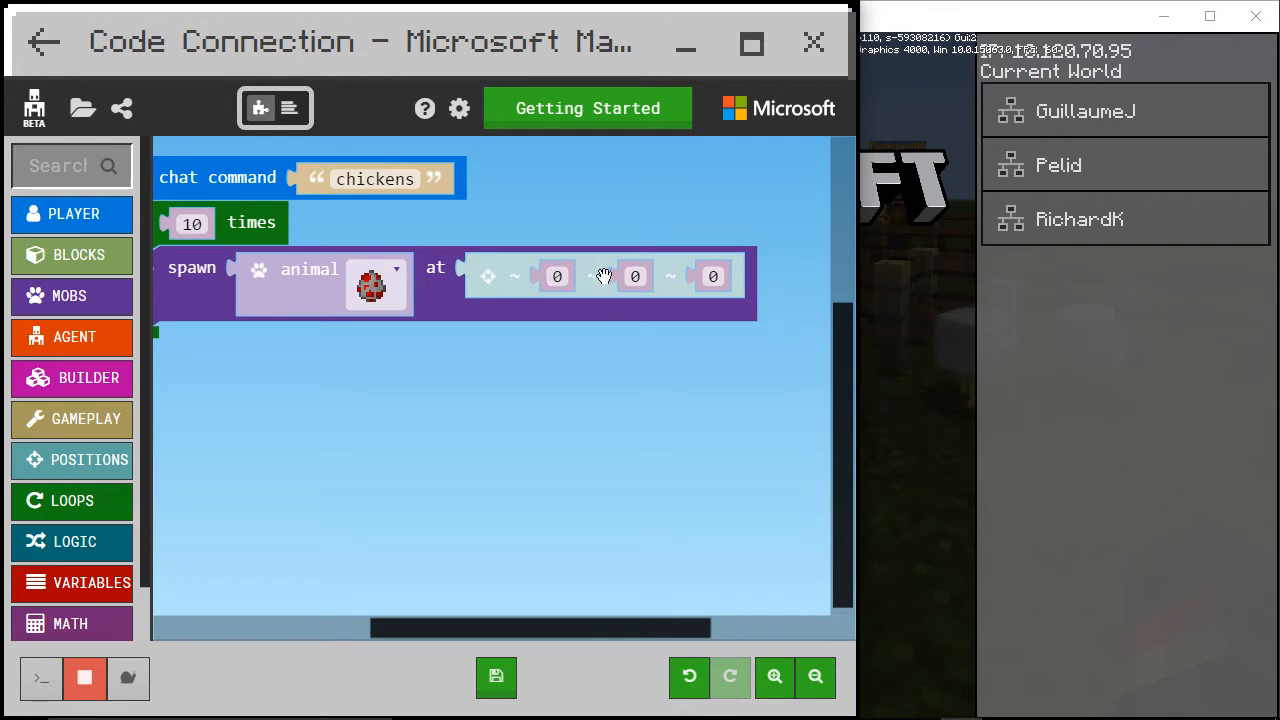
- Snap the spawn-animal block into the 'do' slot of the repeat 10 loop
left_click(634, 276)
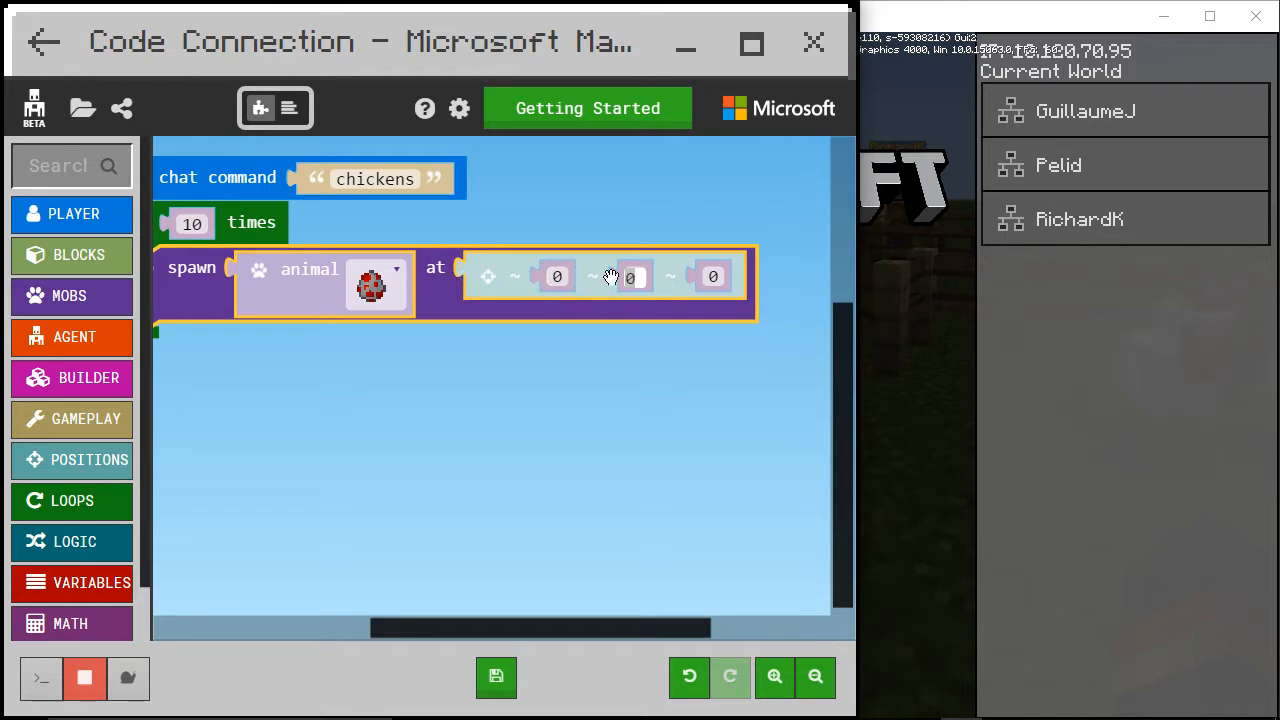
left_click(632, 276)
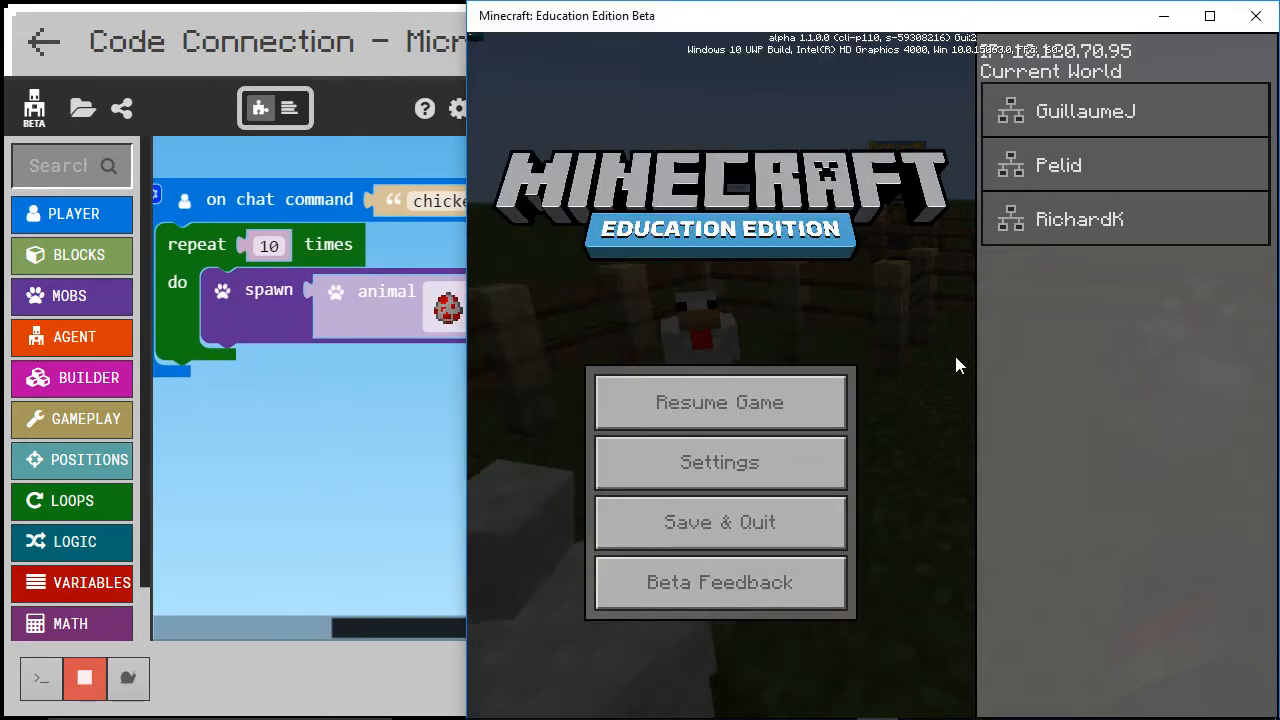
- Resume the world to inspect the fenced pen, then leave it to raise the loop count to 100
left_click(720, 402)
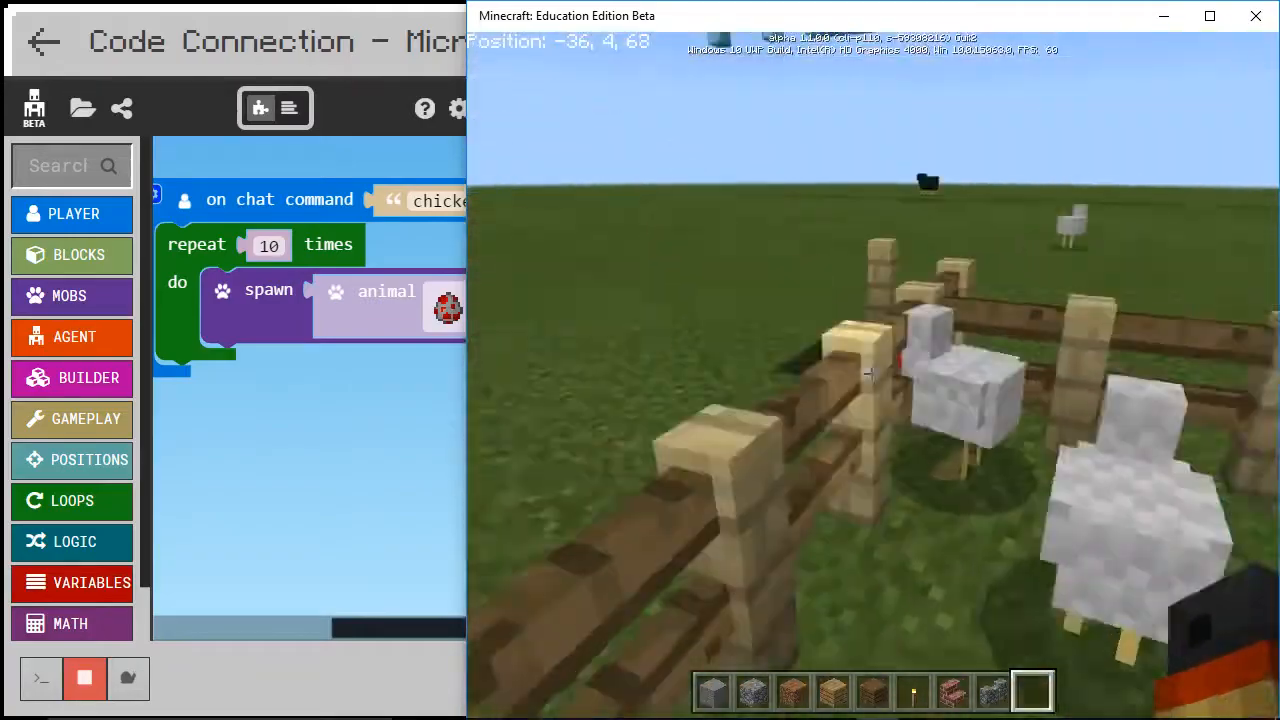
mouse_move(870, 376)
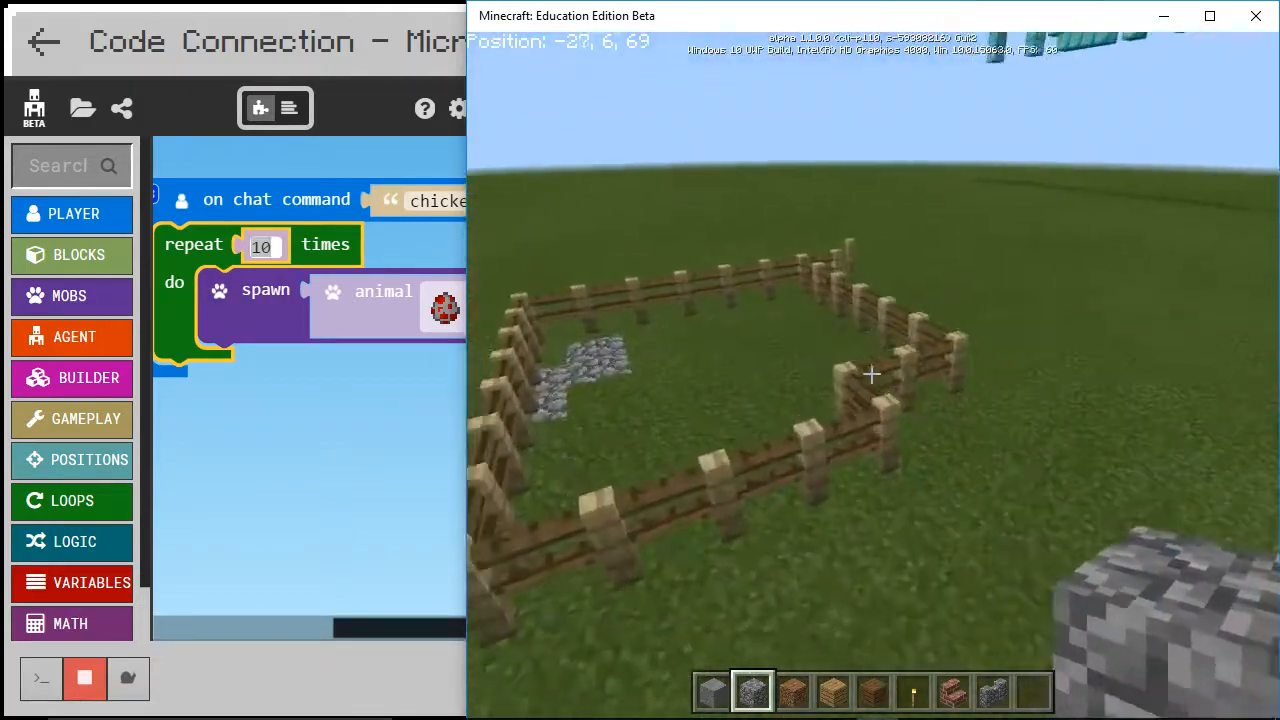
key("Escape")
type("0")
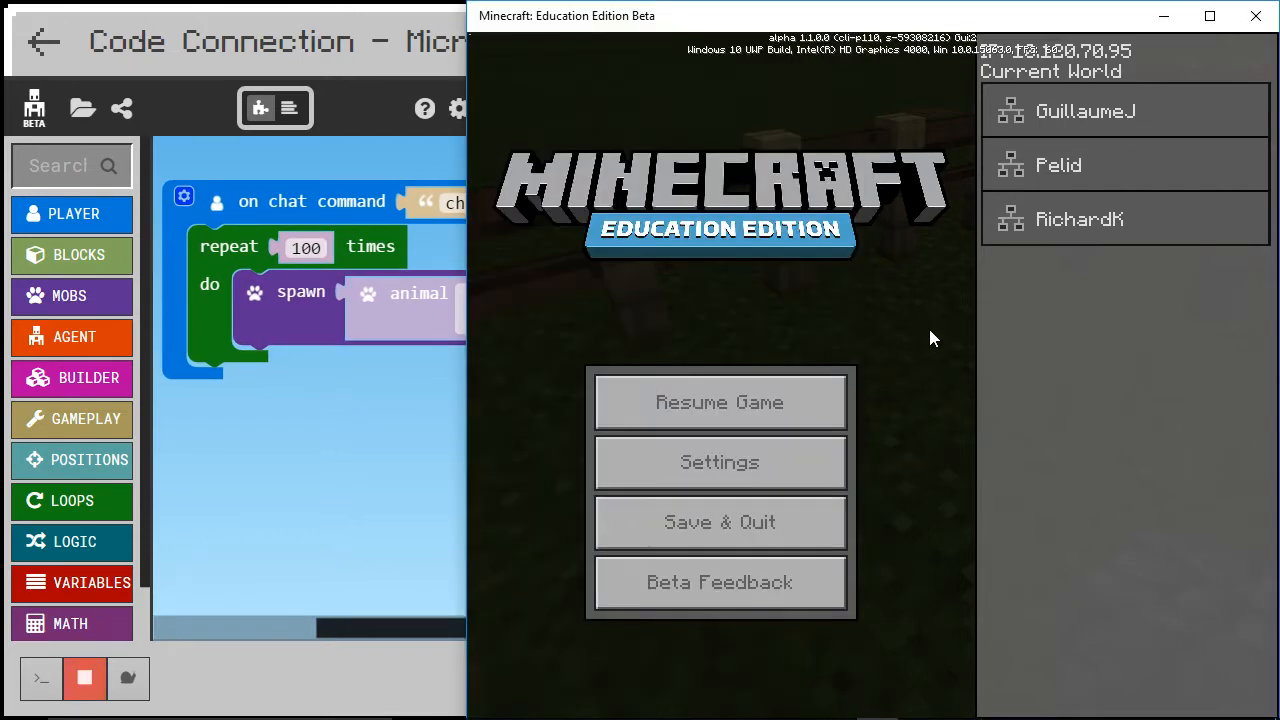
- Resume the game and run 'chickens' to crowd the pen with 100 spawned chickens
left_click(720, 402)
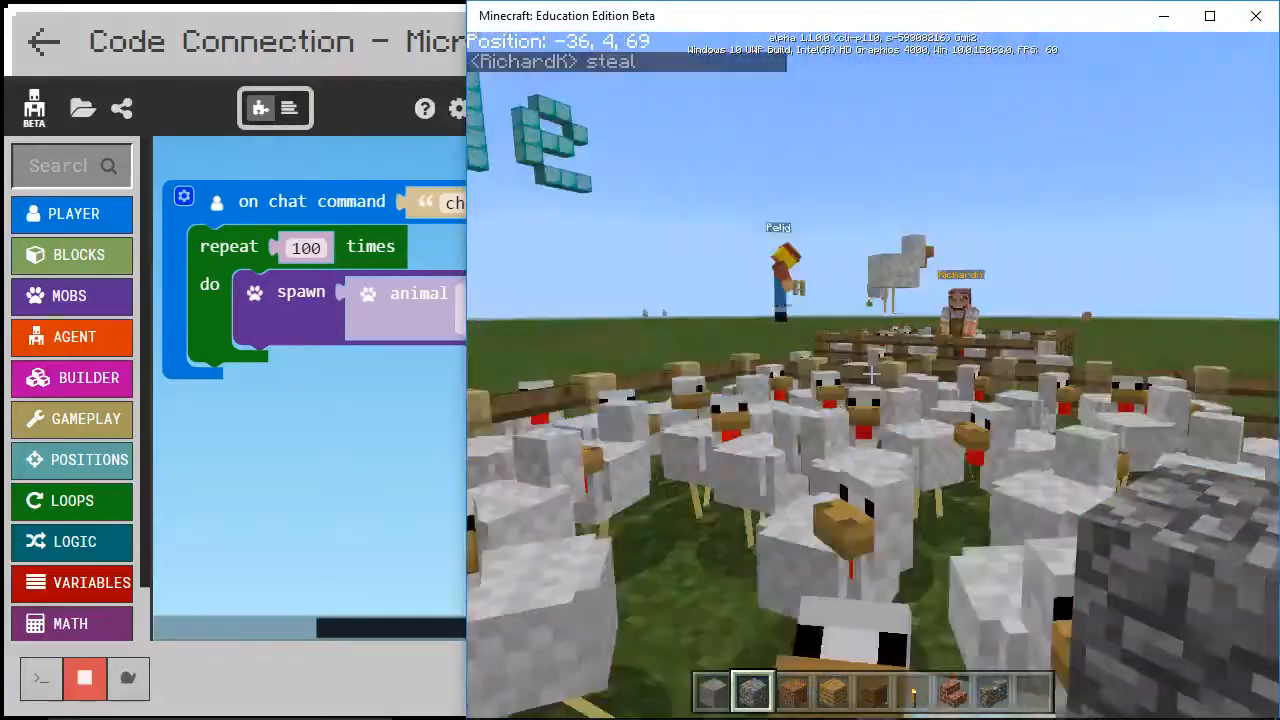
mouse_move(870, 376)
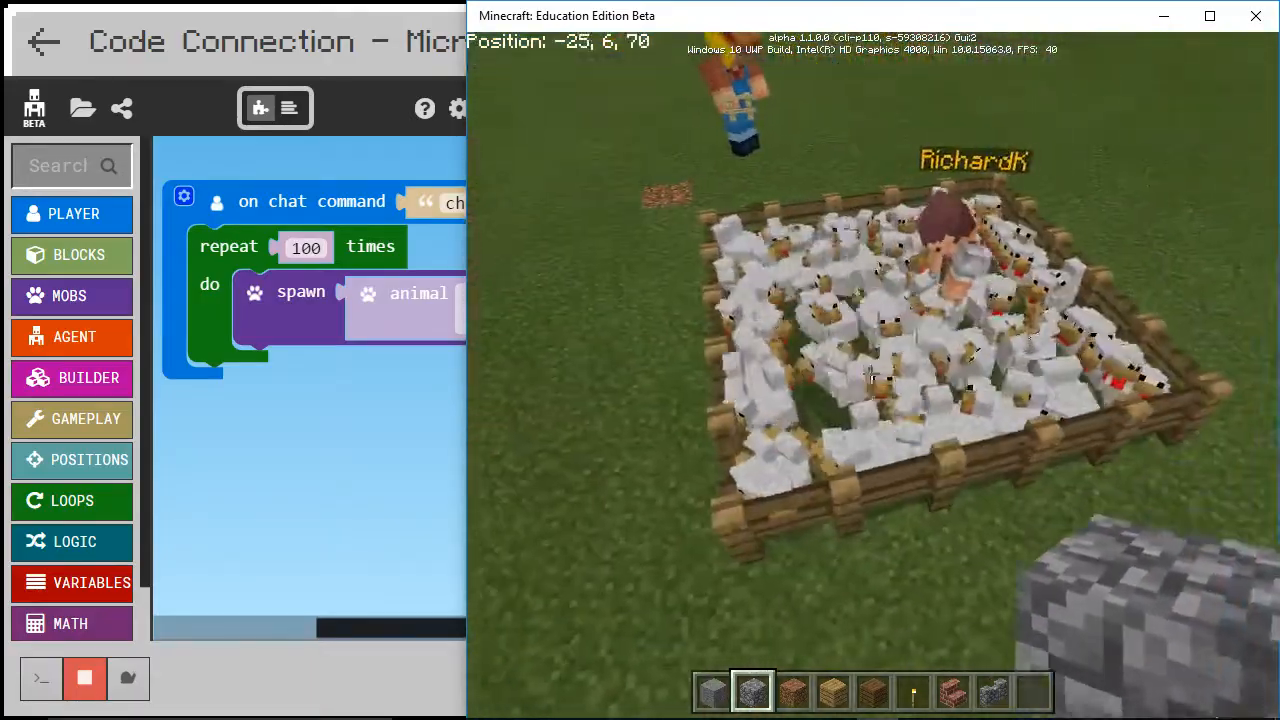
mouse_move(872, 376)
type("/op")
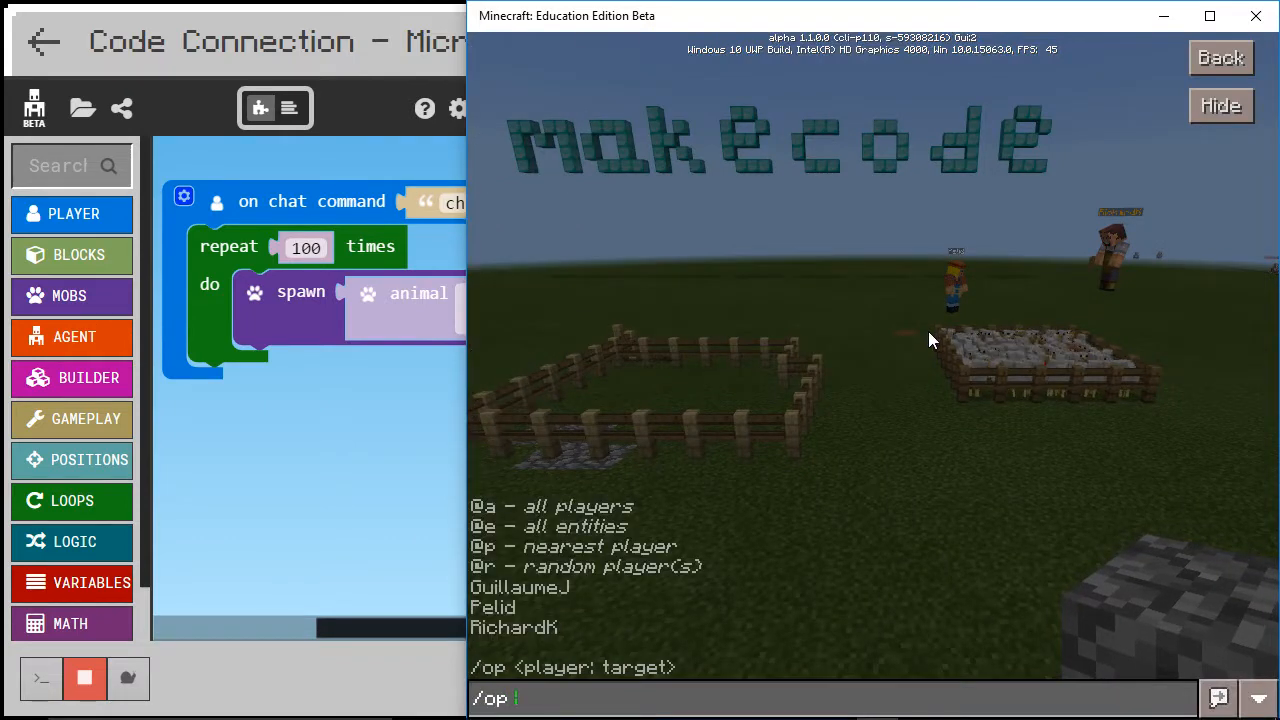
- Start a /op chat command with the player name 'Pel' before returning to the code editor
type("Pel")
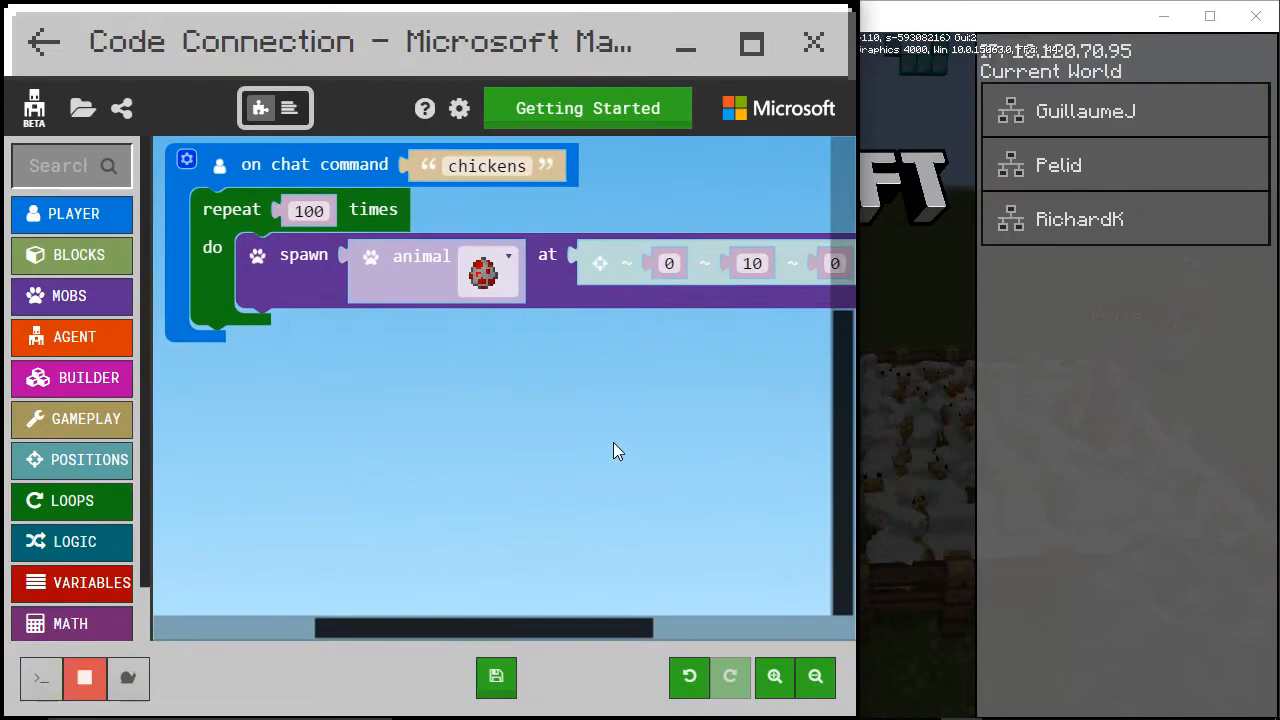
left_click(72, 214)
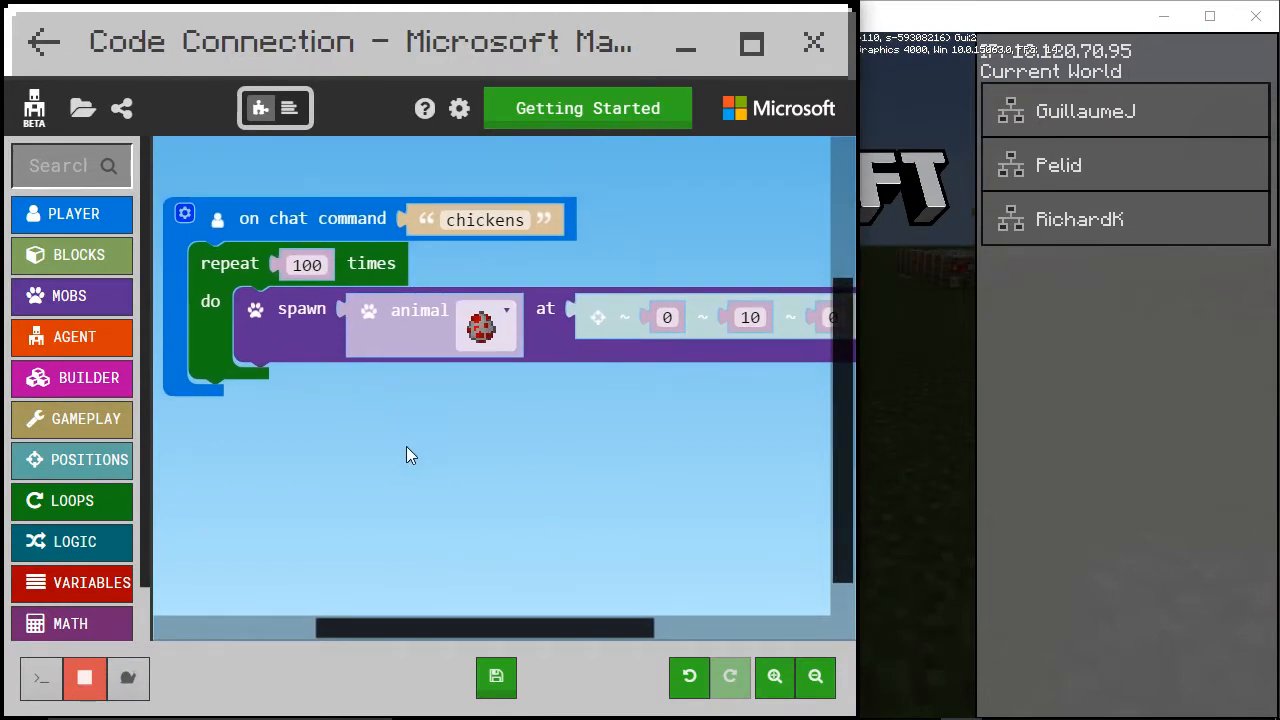
- Lower the loop to 10 repeats and swap the animal for the first monster type in the spawn block
left_click(308, 264)
type("10")
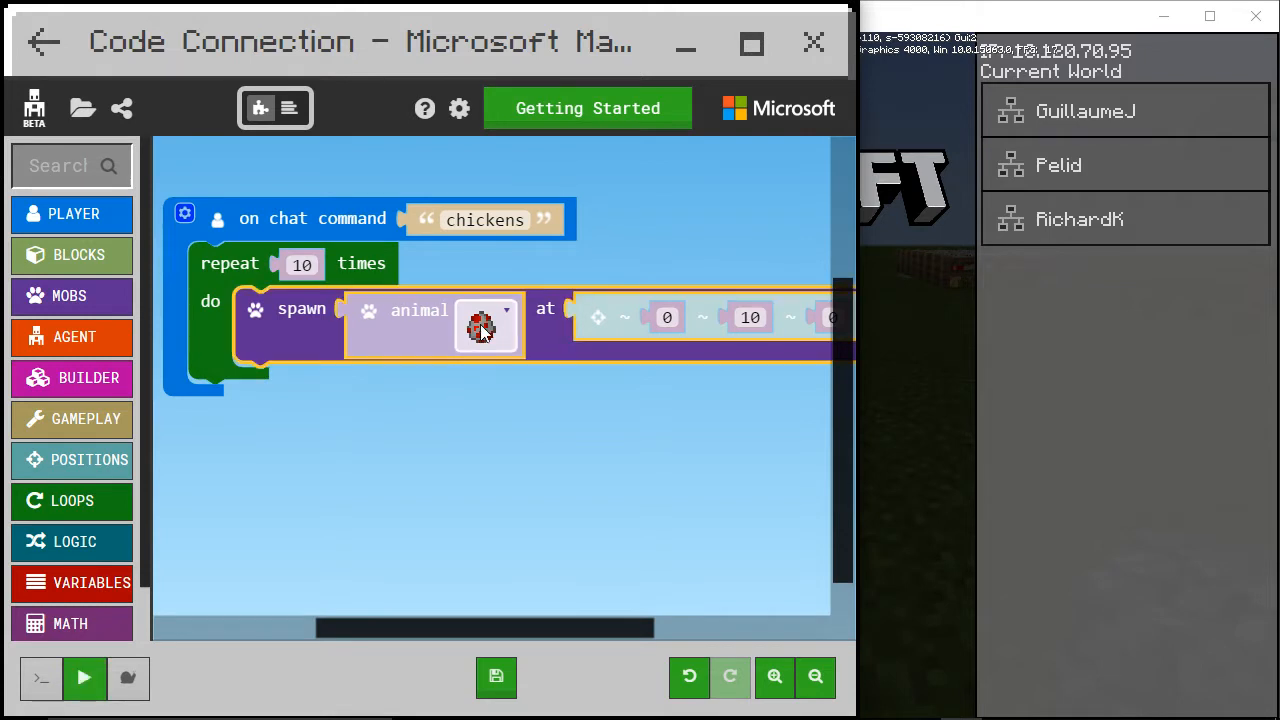
left_click(84, 678)
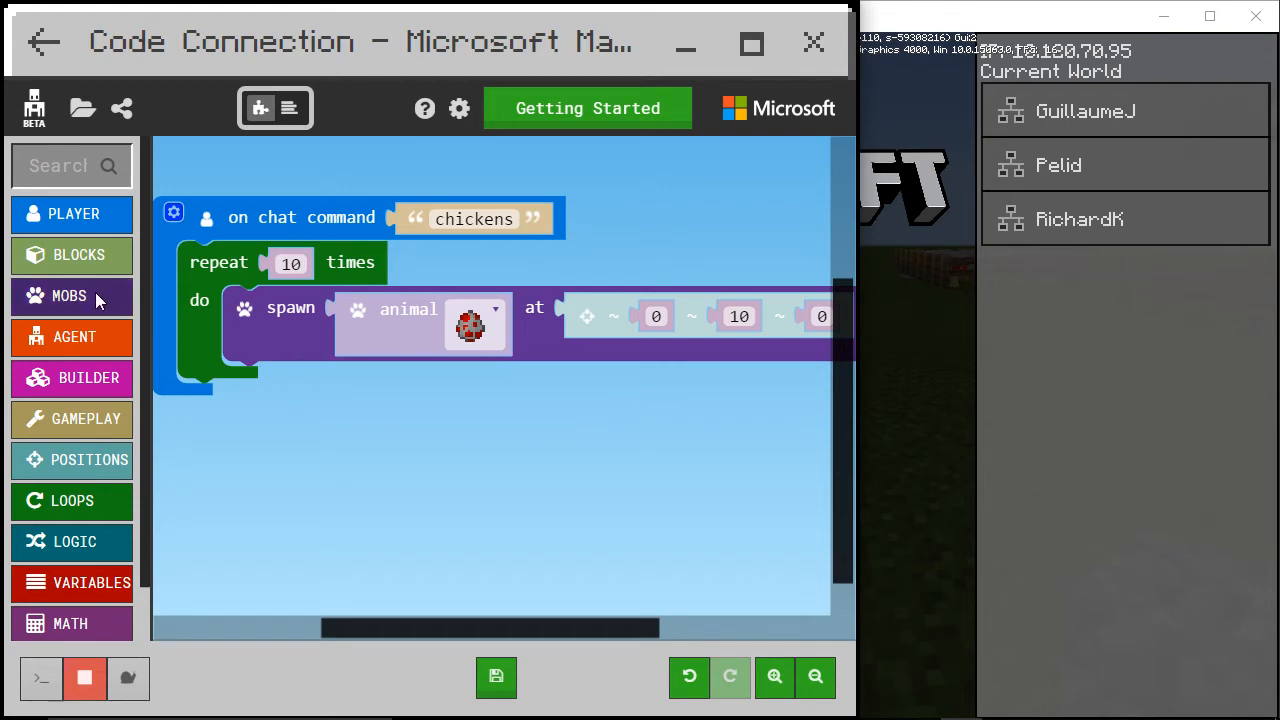
left_click(68, 296)
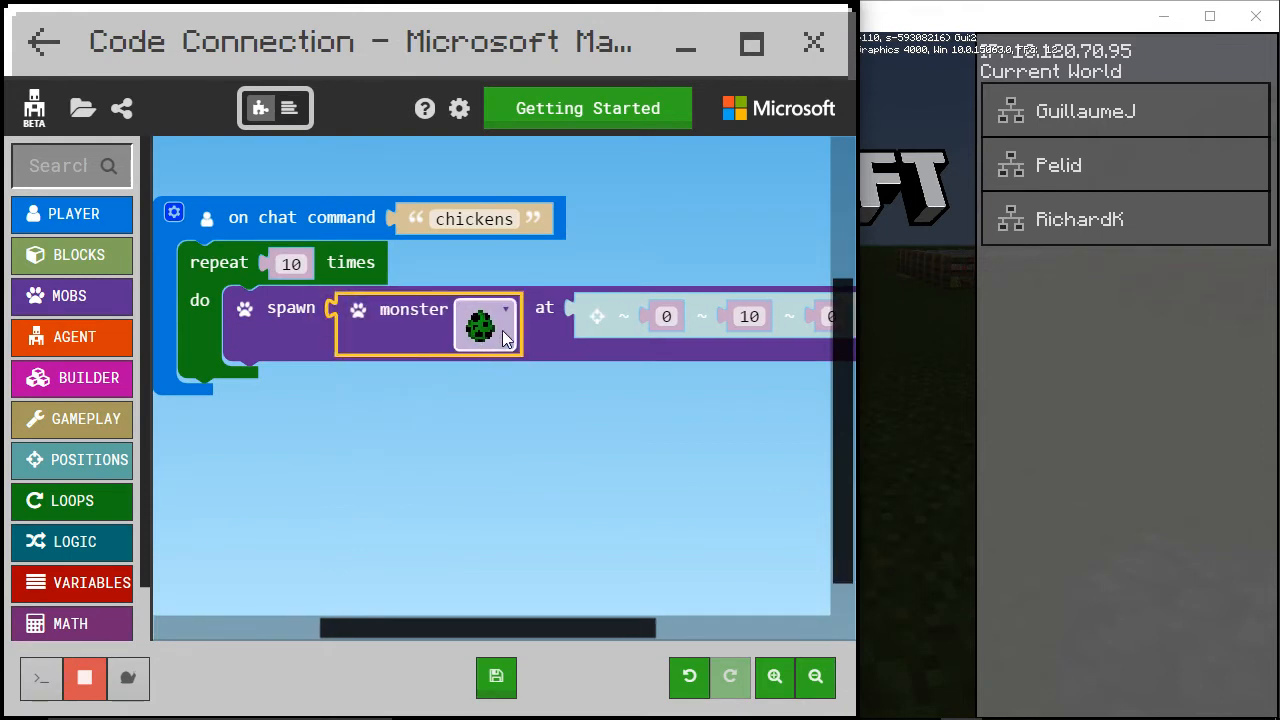
left_click(504, 324)
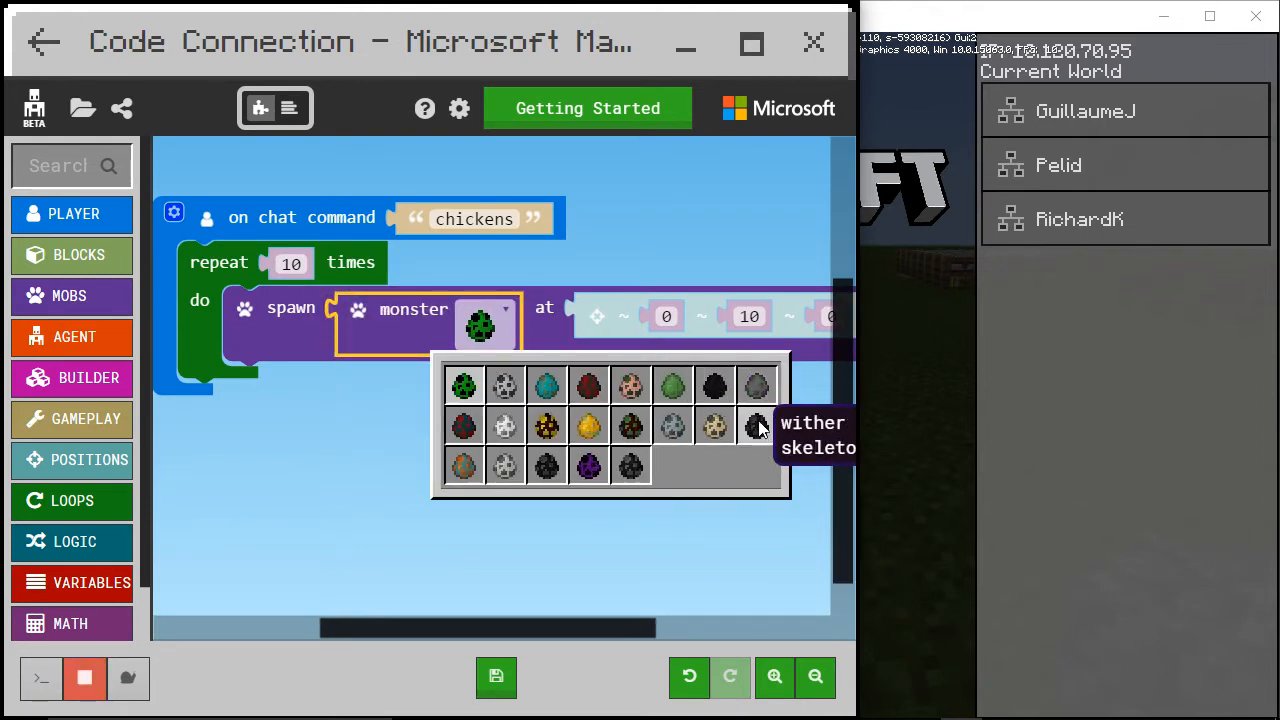
mouse_move(588, 424)
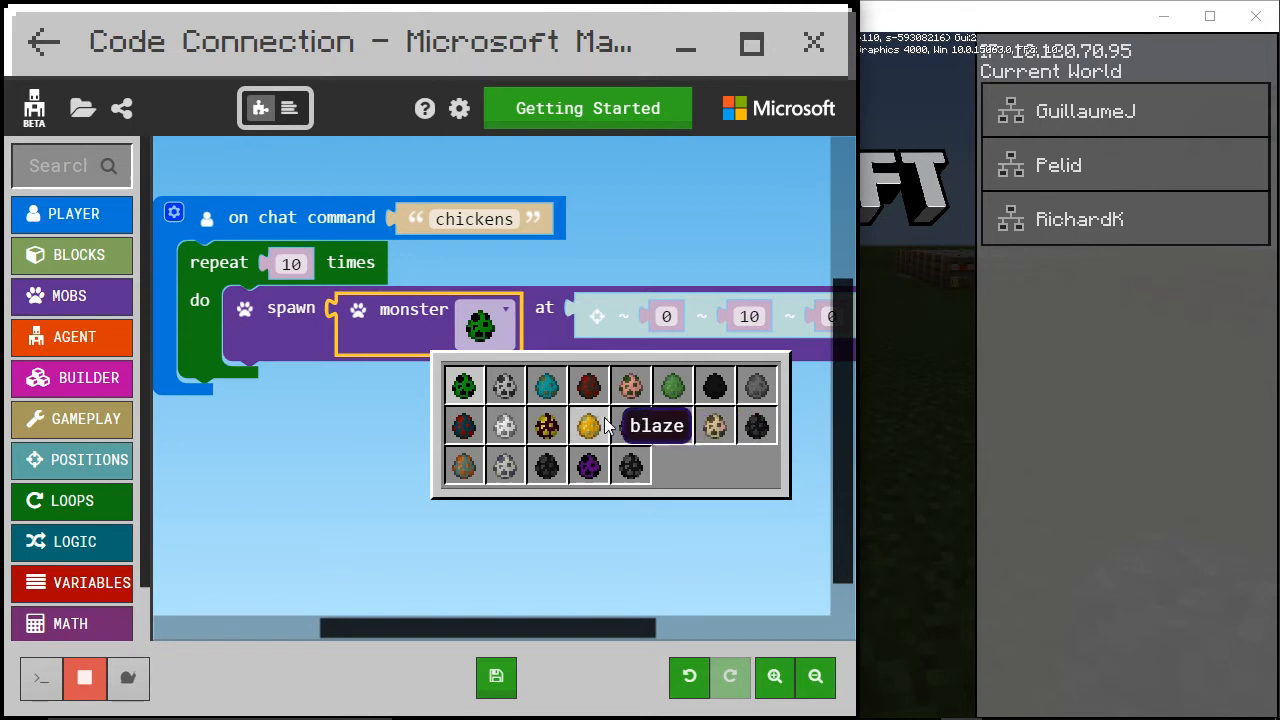
mouse_move(464, 466)
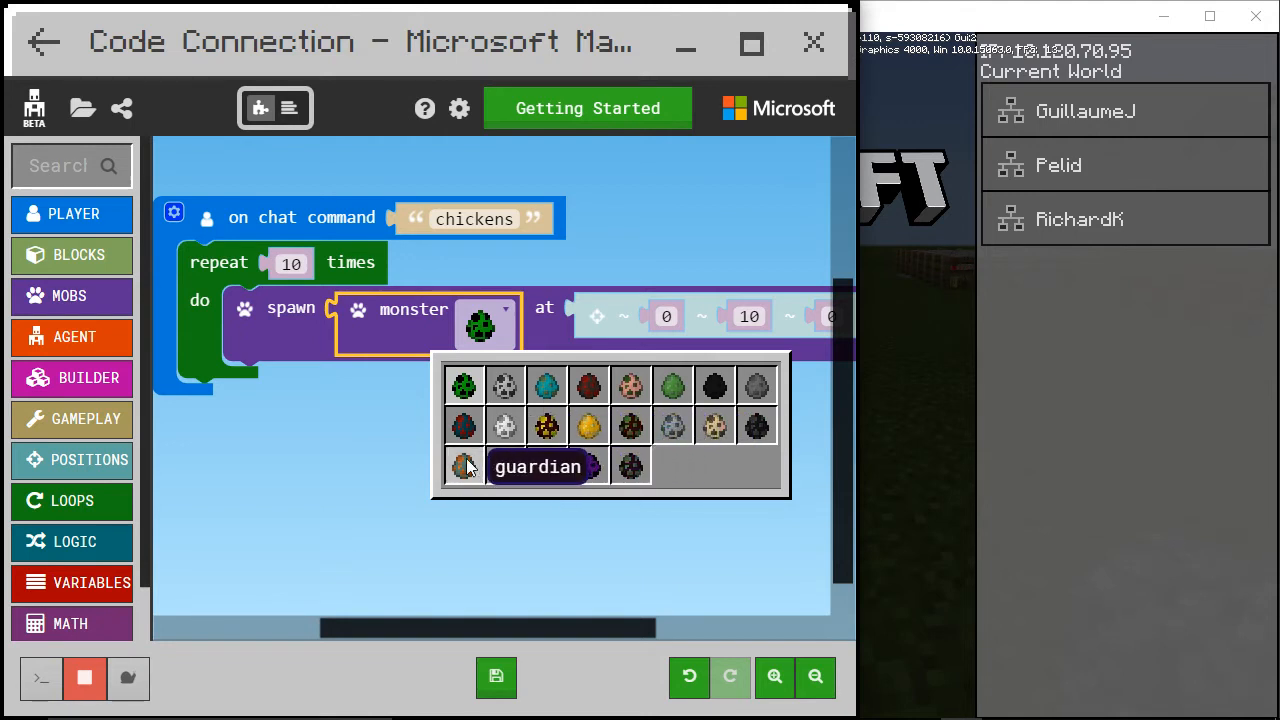
mouse_move(464, 388)
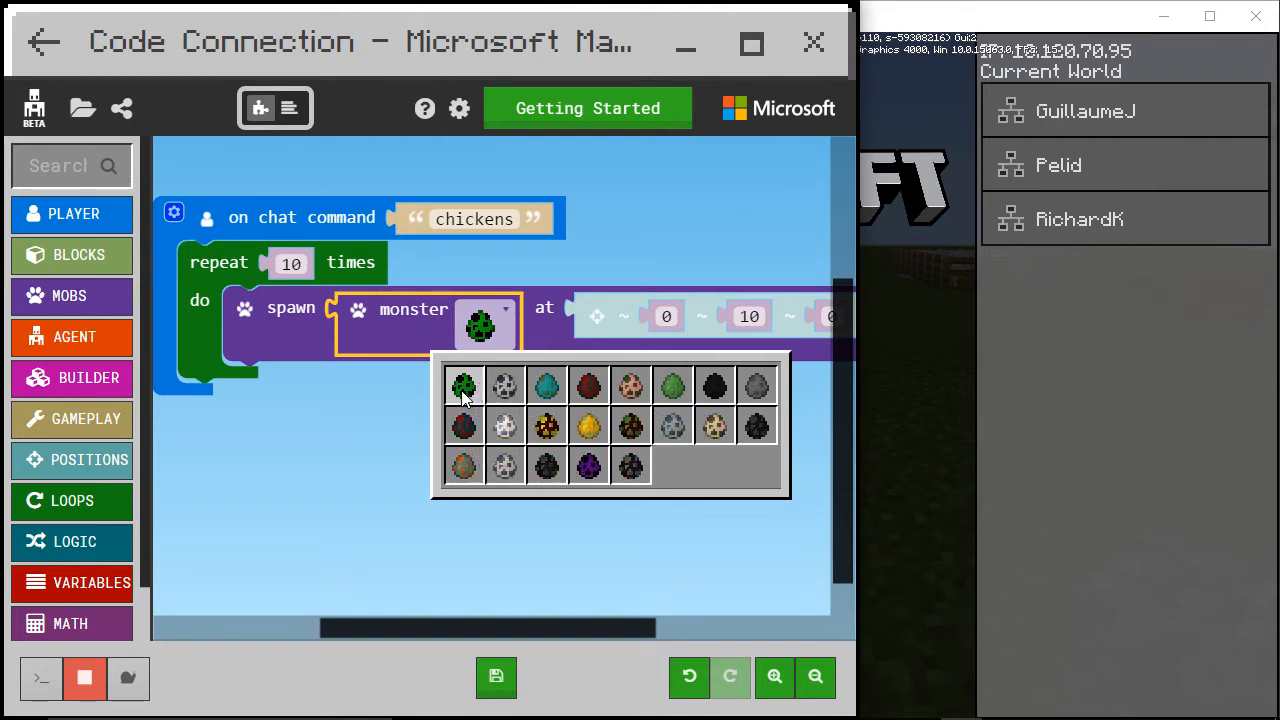
left_click(464, 386)
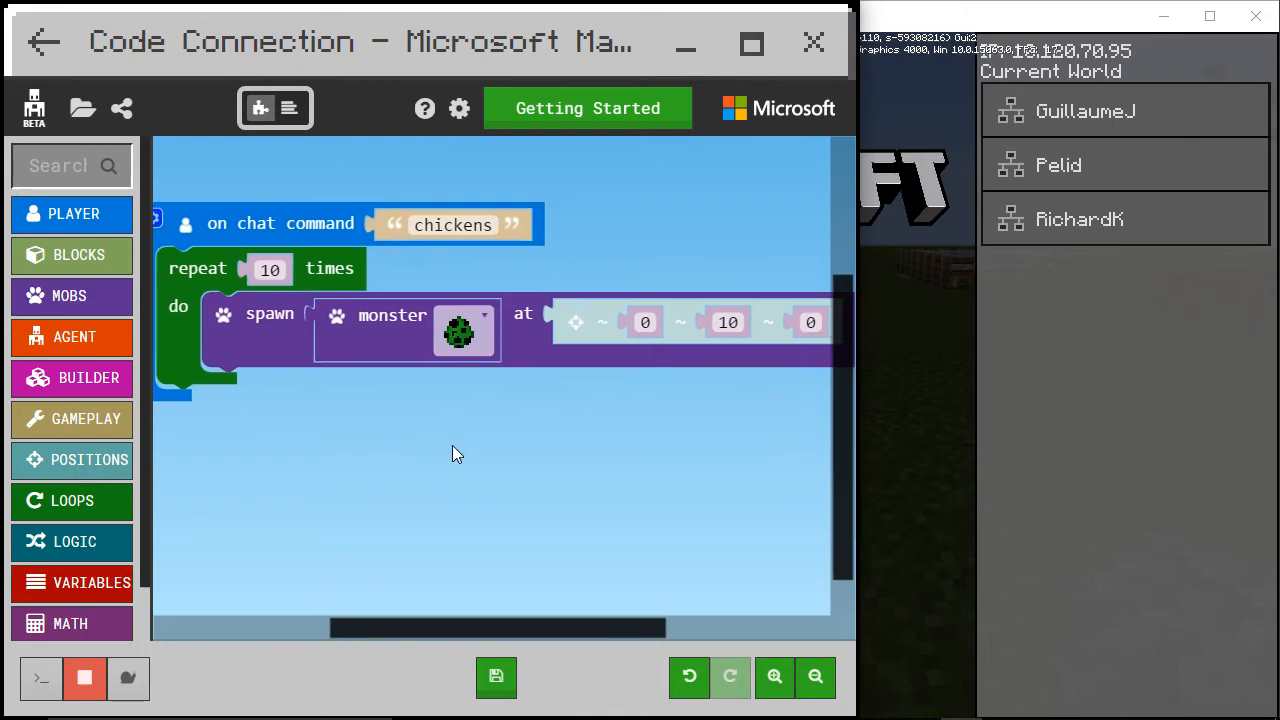